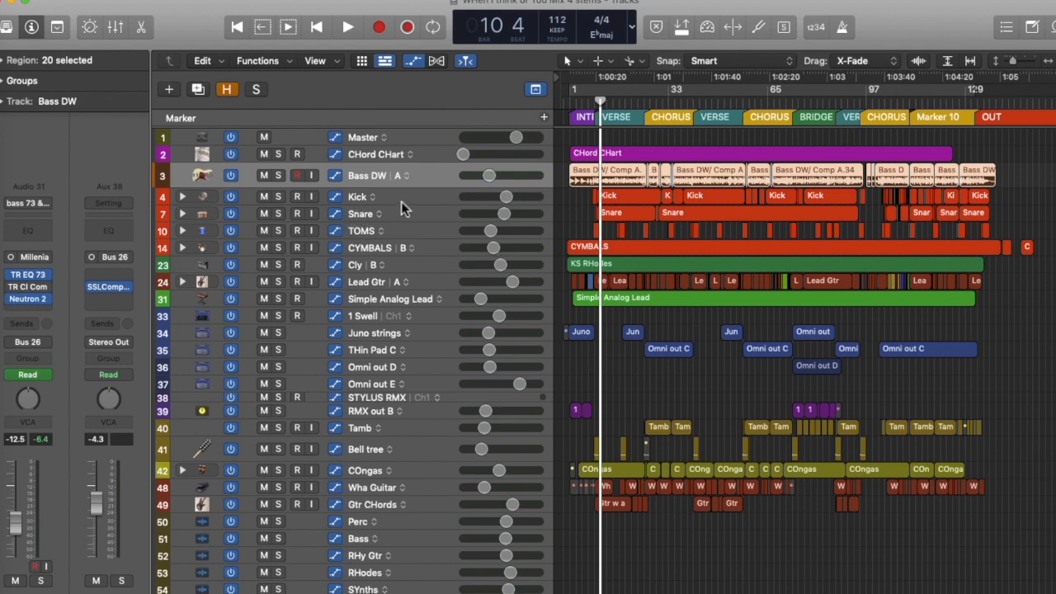
# Solo the Kick track so only the drums sound for the stem
pyautogui.click(357, 197)
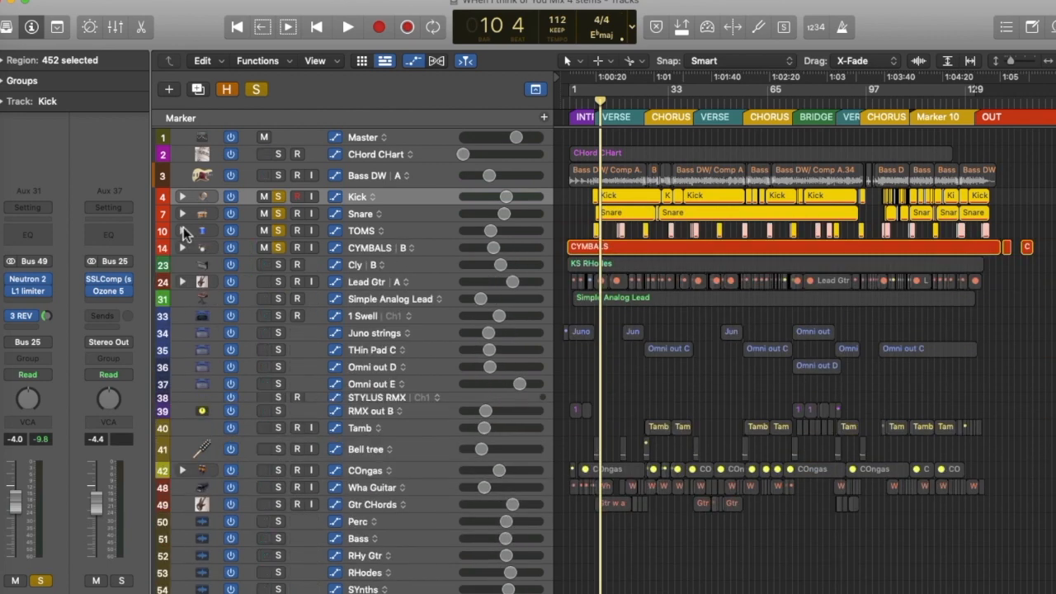
pyautogui.moveTo(716, 163)
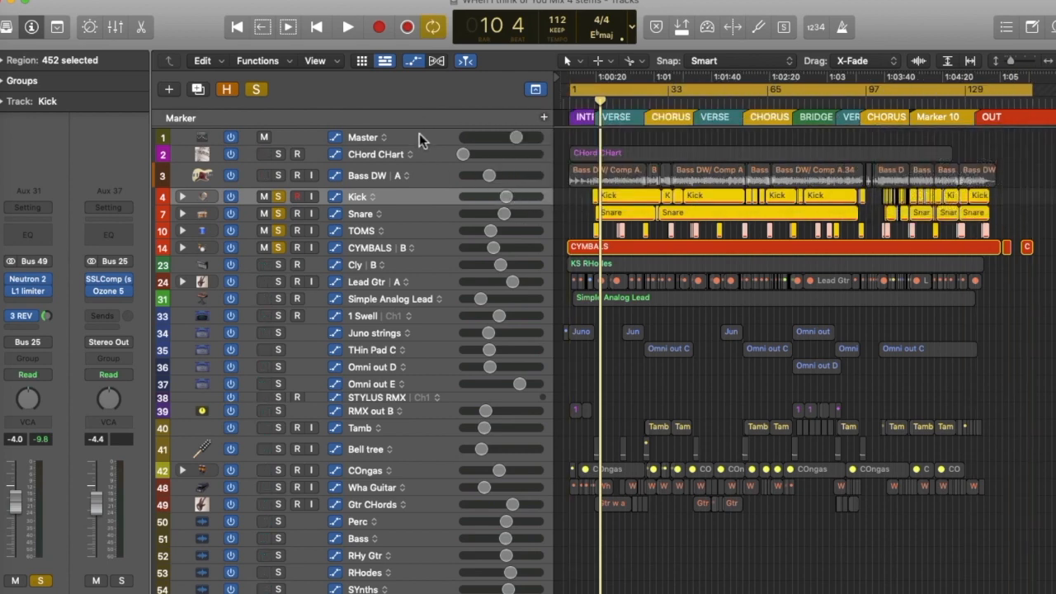
# Select the Master track and audition the song's ending before bouncing
pyautogui.click(363, 137)
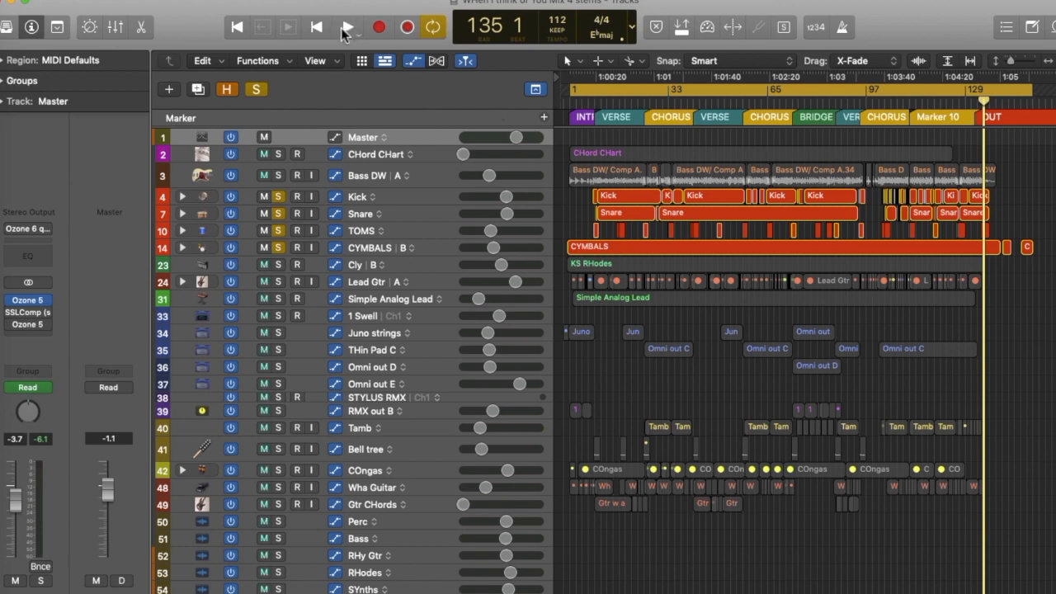
pyautogui.click(346, 27)
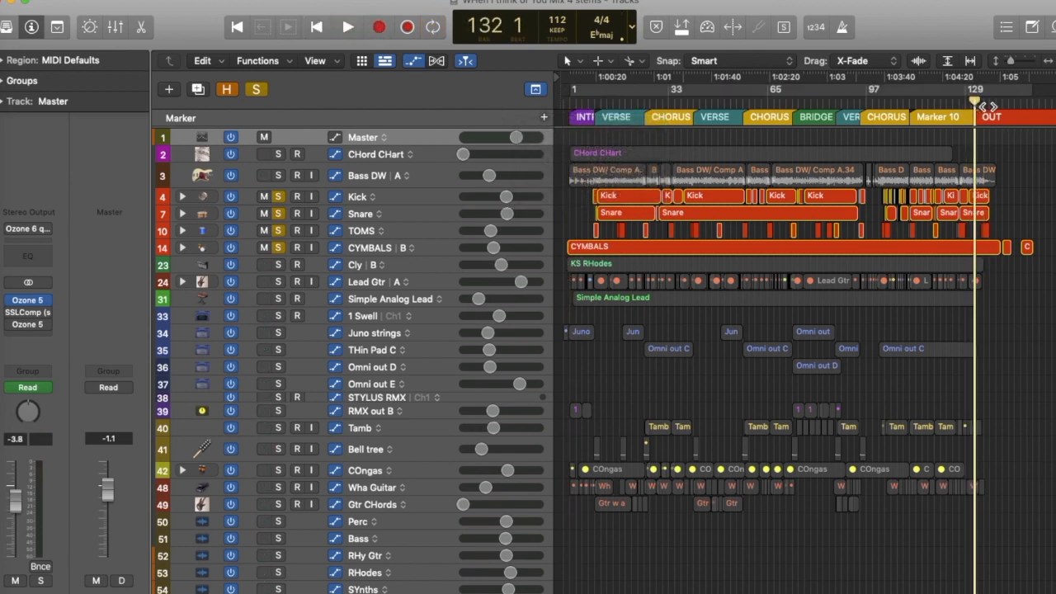
pyautogui.click(346, 26)
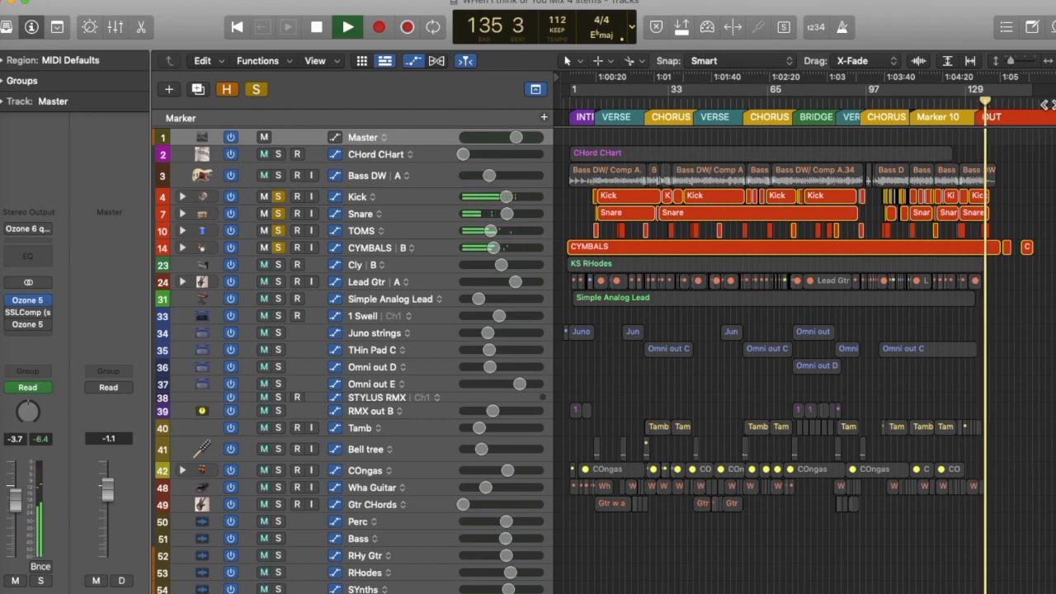
pyautogui.click(317, 26)
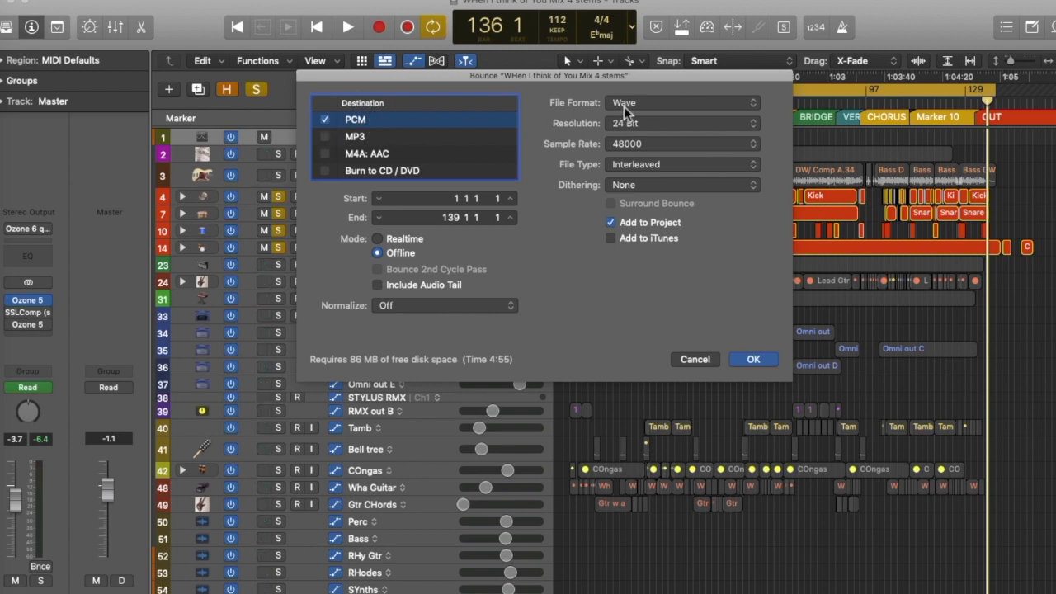
# Set the bounce to 44100 sample rate with UV22HR dithering and confirm
pyautogui.click(680, 143)
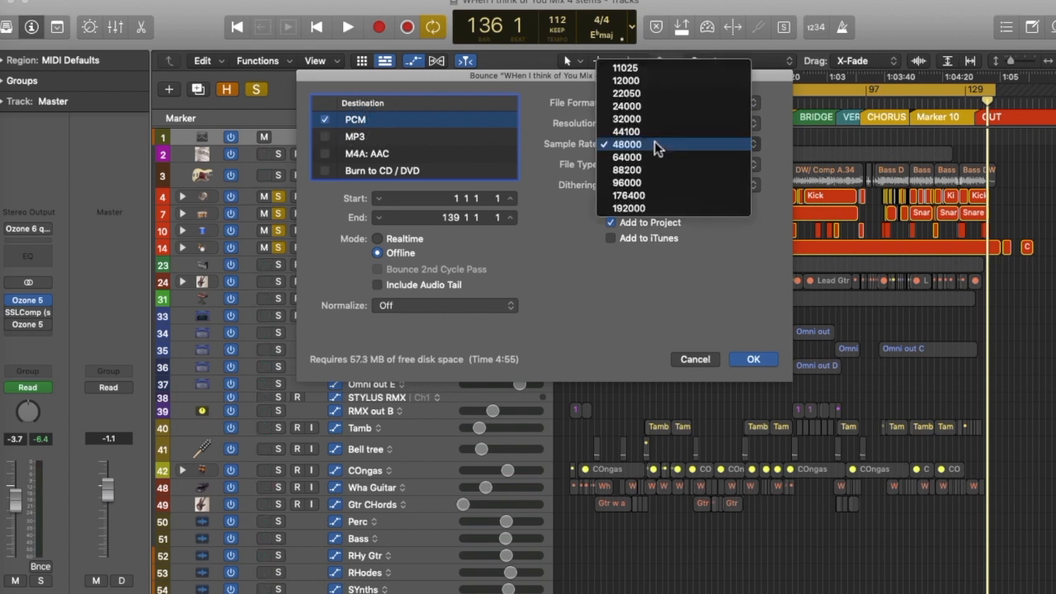
pyautogui.click(627, 132)
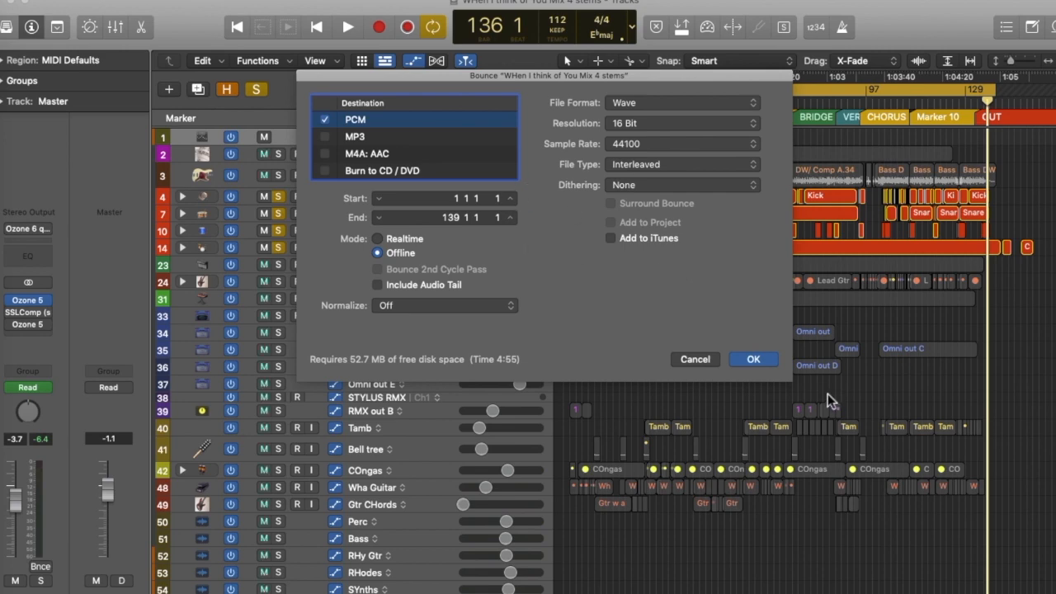
pyautogui.click(680, 185)
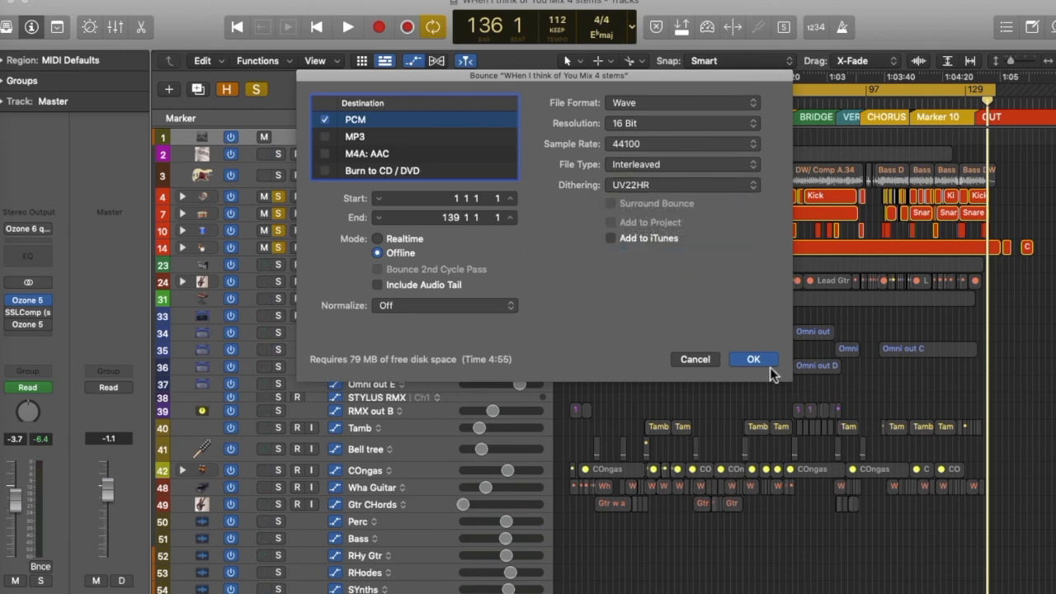
pyautogui.click(753, 360)
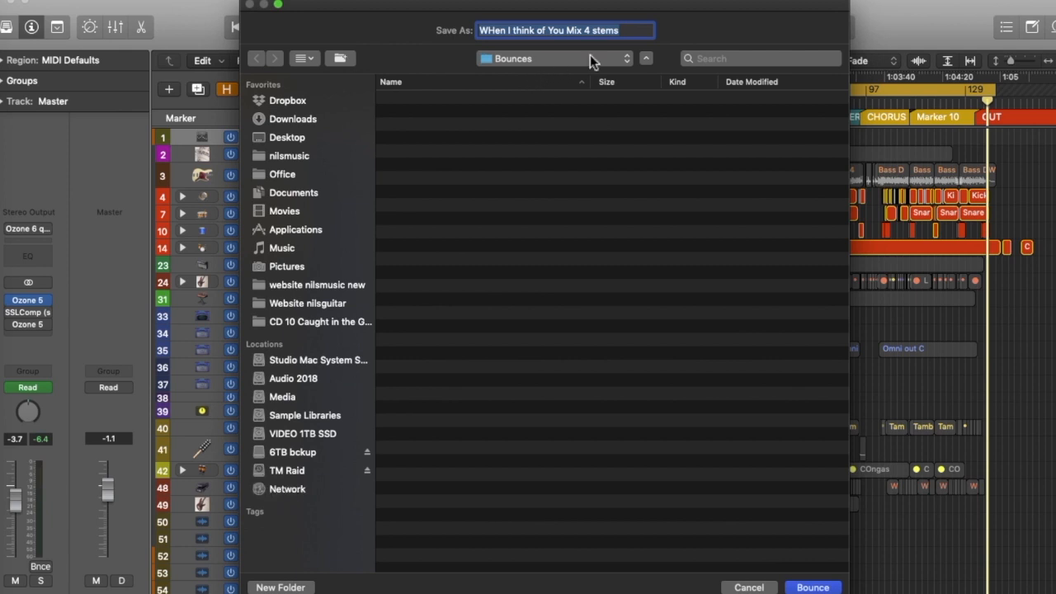
pyautogui.moveTo(283, 588)
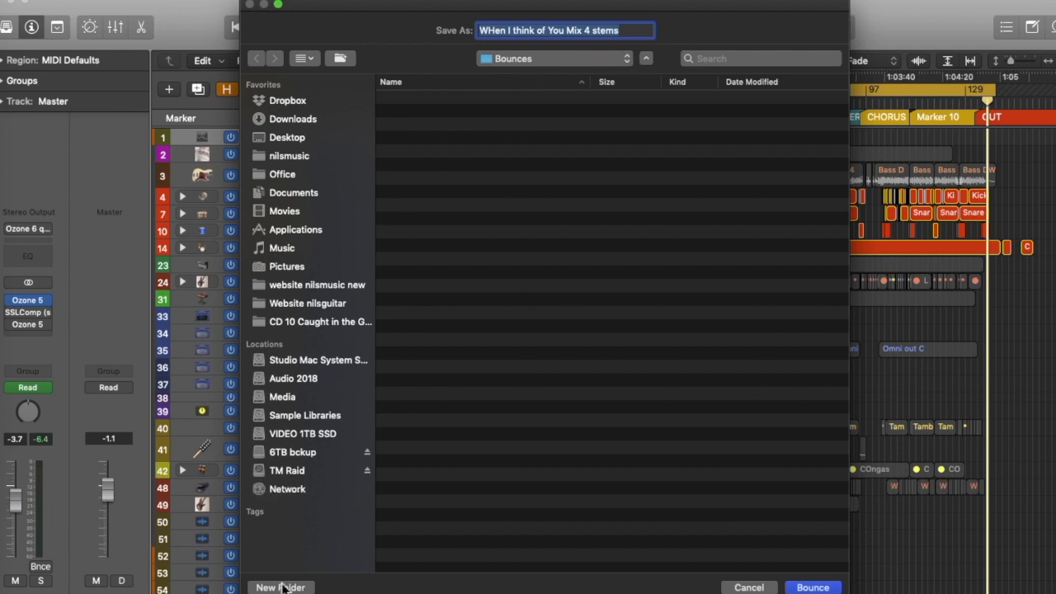
# Create a new folder 'When I think of you 112' to hold the stems
pyautogui.click(281, 587)
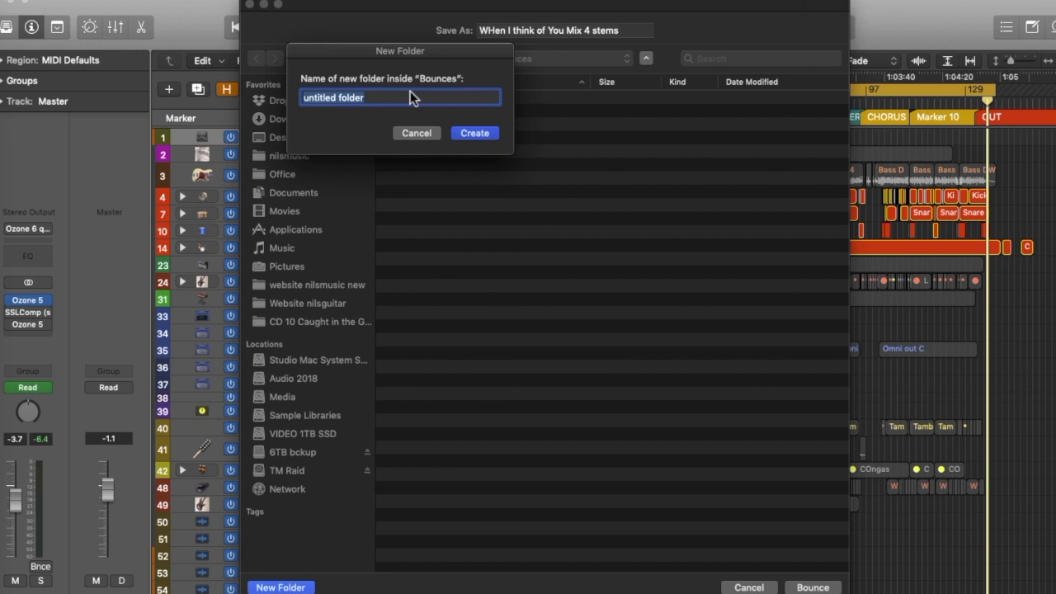
pyautogui.write('When i think o')
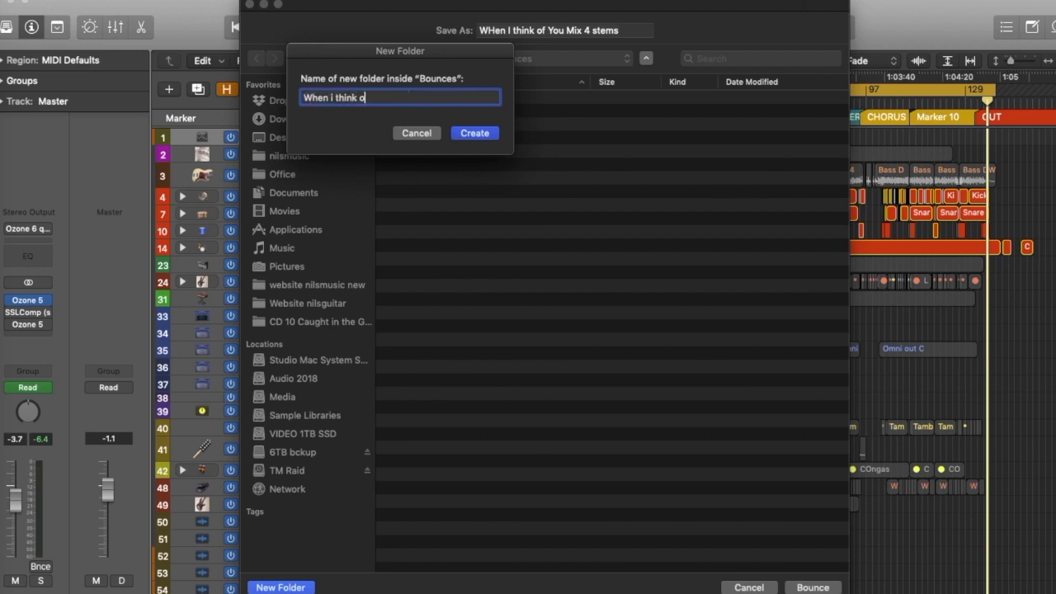
pyautogui.write('f you')
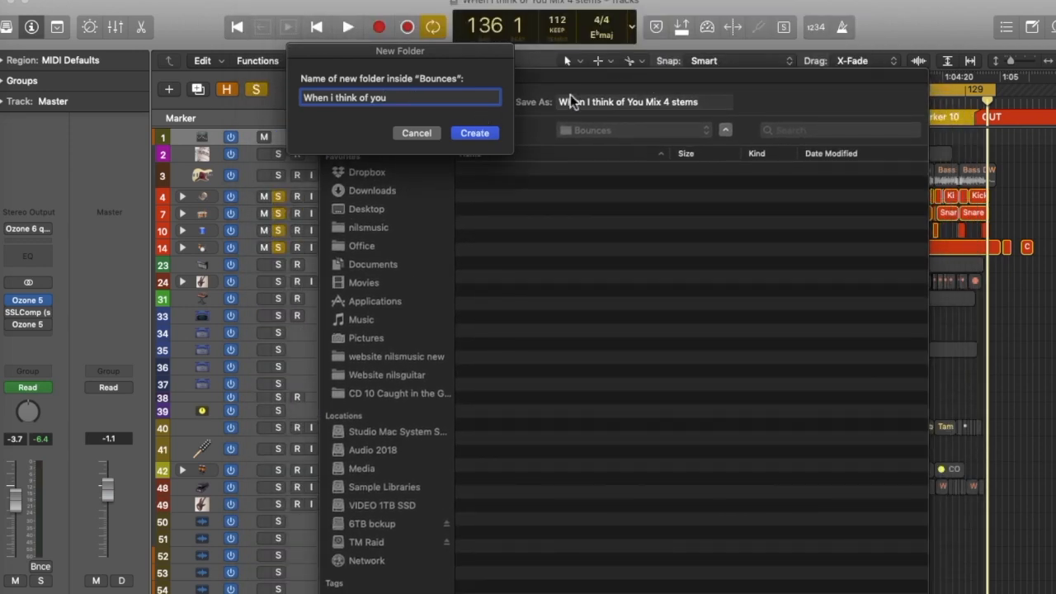
pyautogui.write('11')
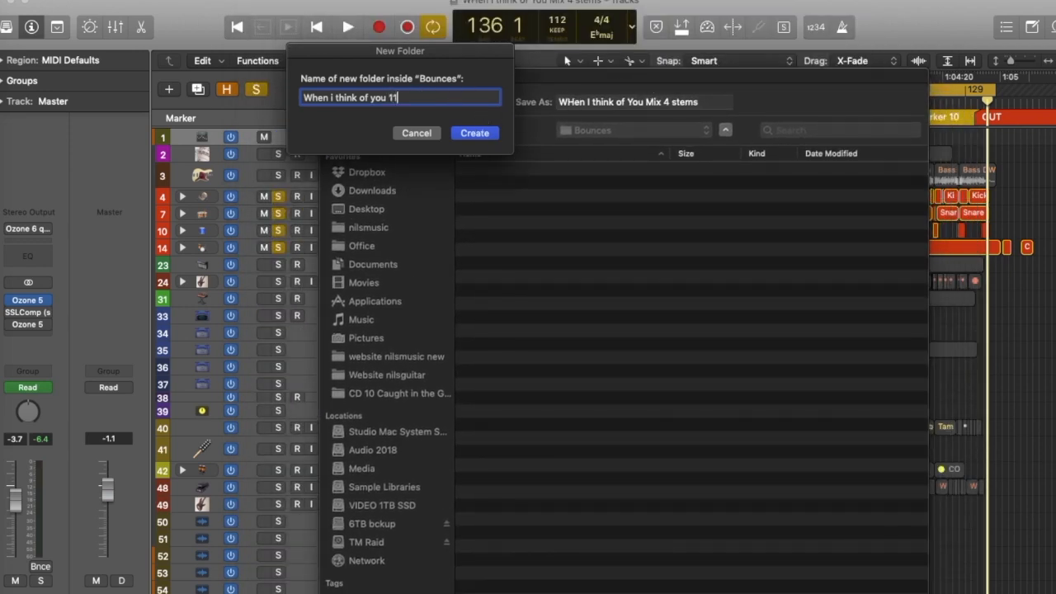
pyautogui.write('2')
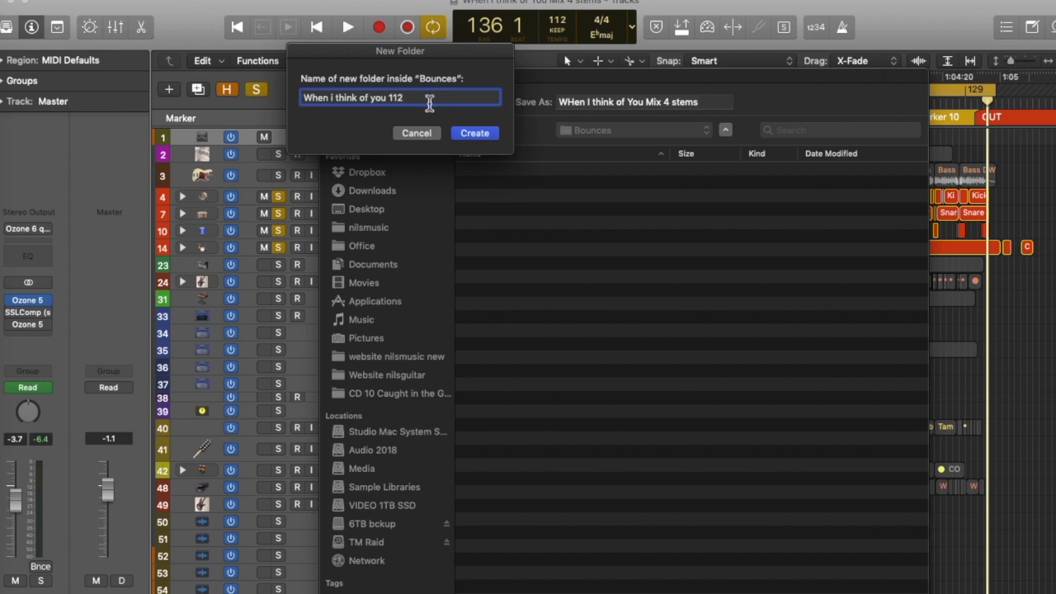
pyautogui.click(475, 132)
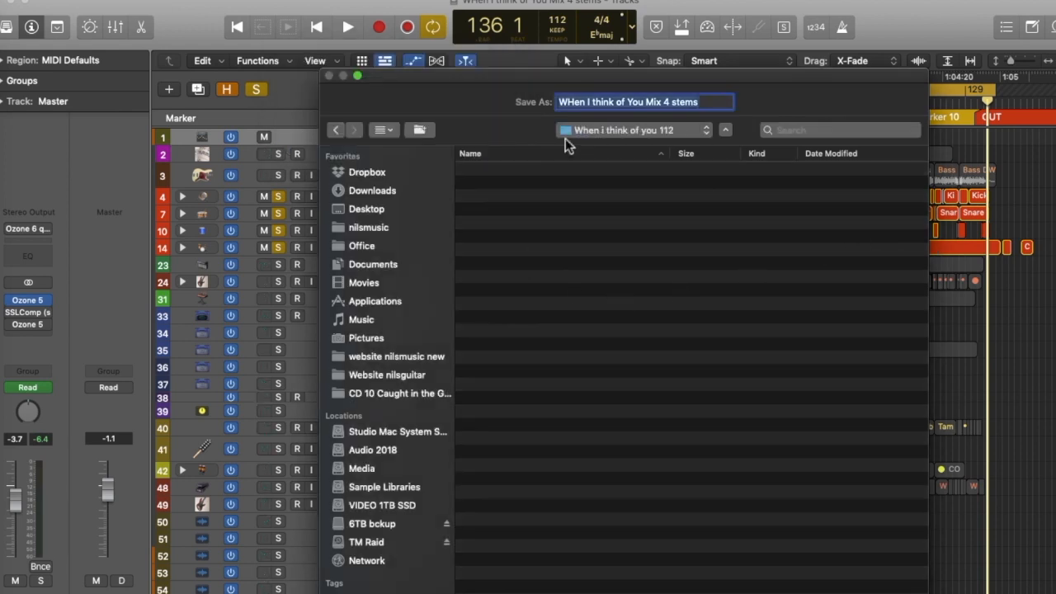
# Name the drums stem file and bounce it into the folder
pyautogui.click(687, 102)
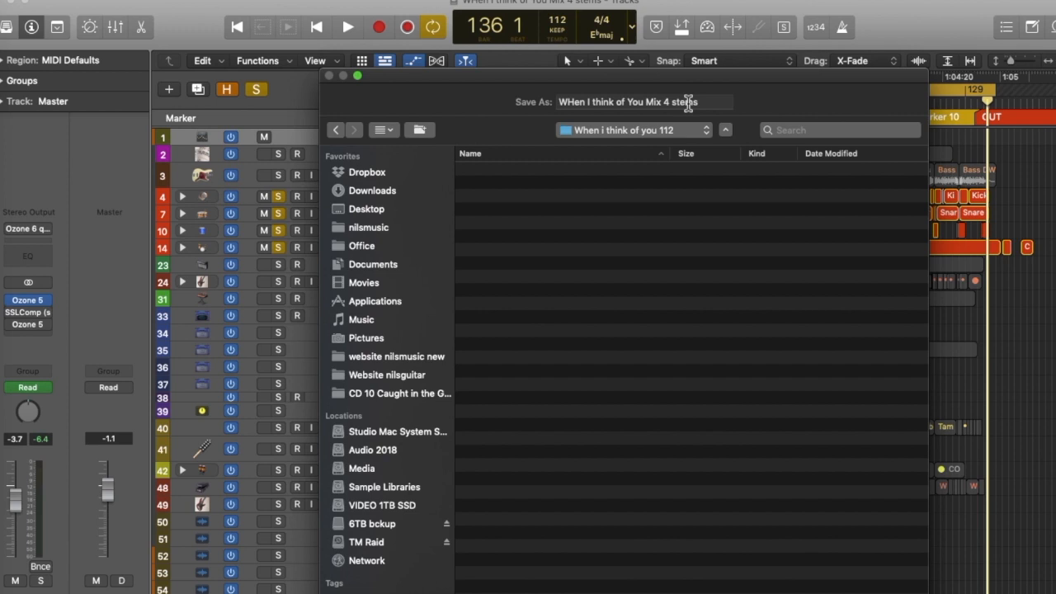
pyautogui.click(660, 102)
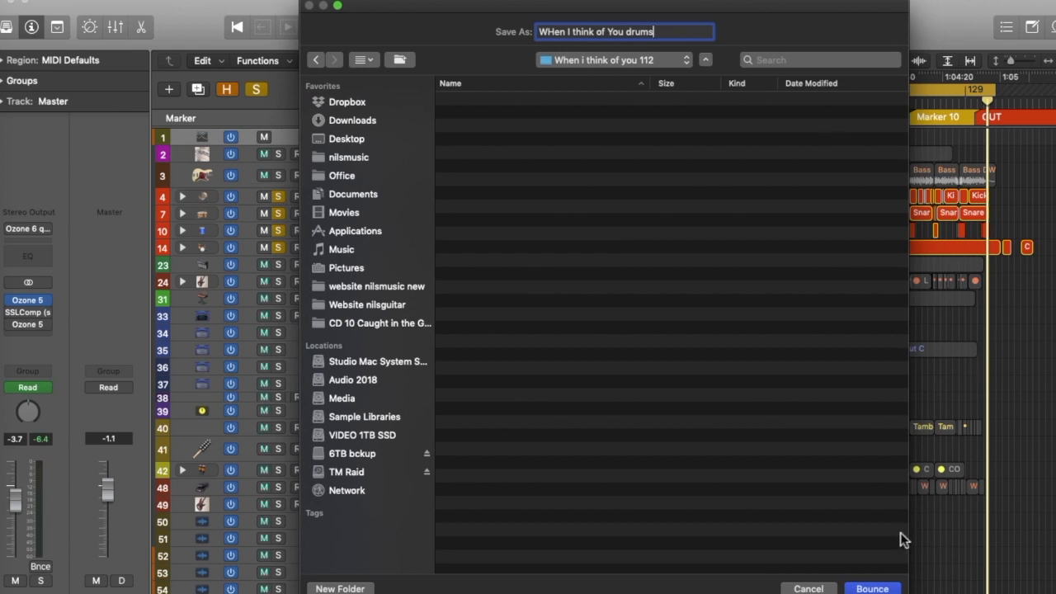
pyautogui.click(871, 587)
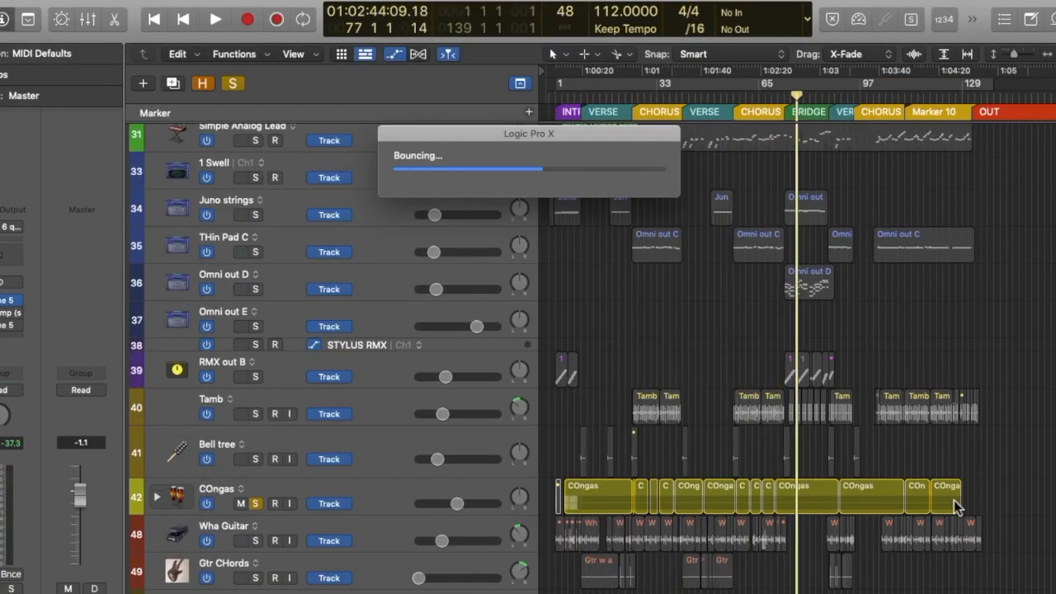
pyautogui.scroll(-3)
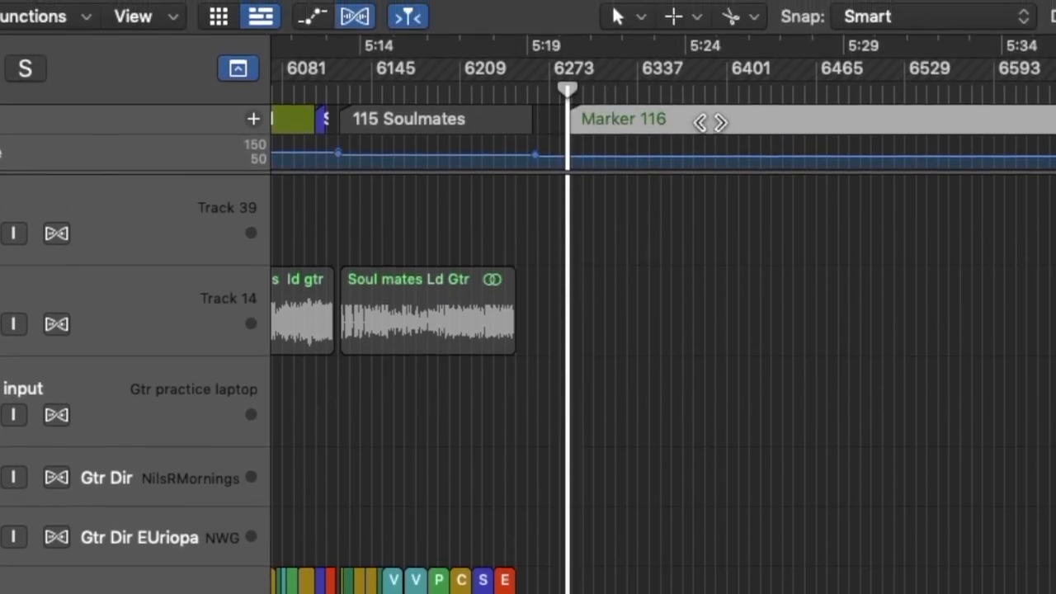
# Rename marker 116 to 'When i Think of You'
pyautogui.doubleClick(624, 118)
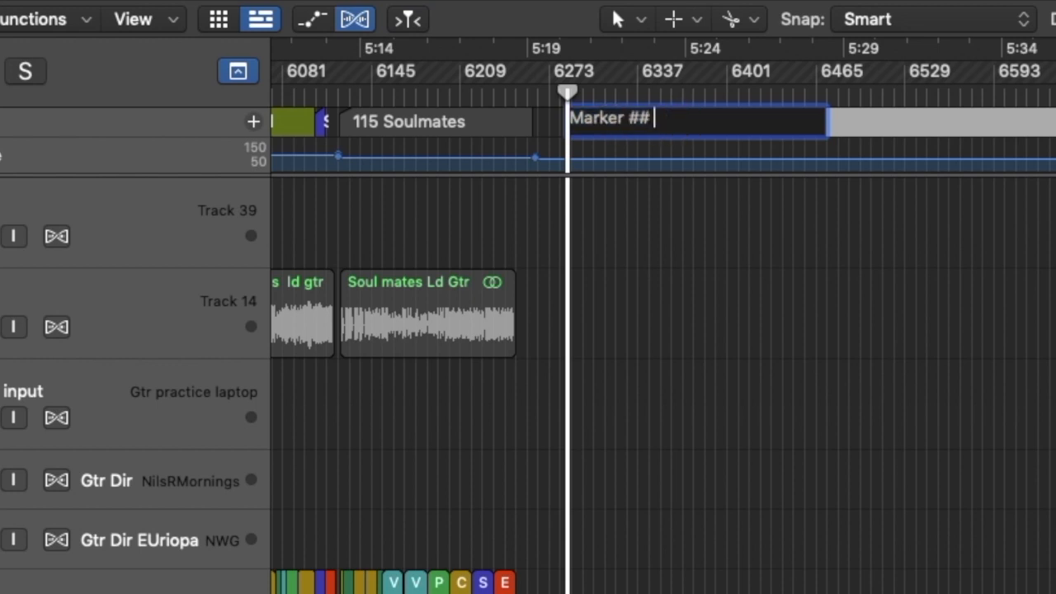
pyautogui.write('When')
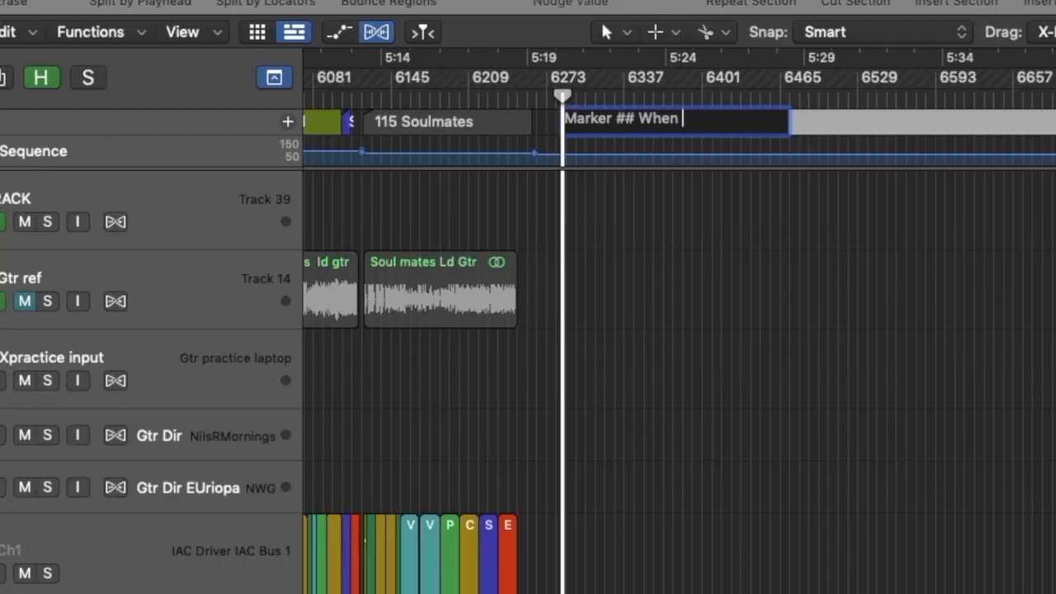
pyautogui.write('i Think of You')
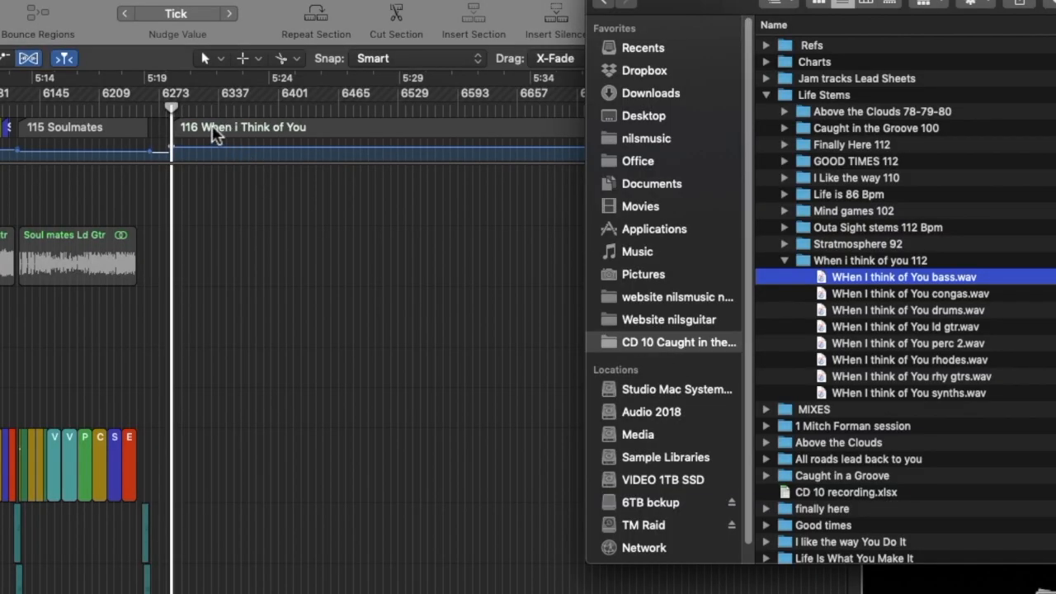
pyautogui.moveTo(371, 333)
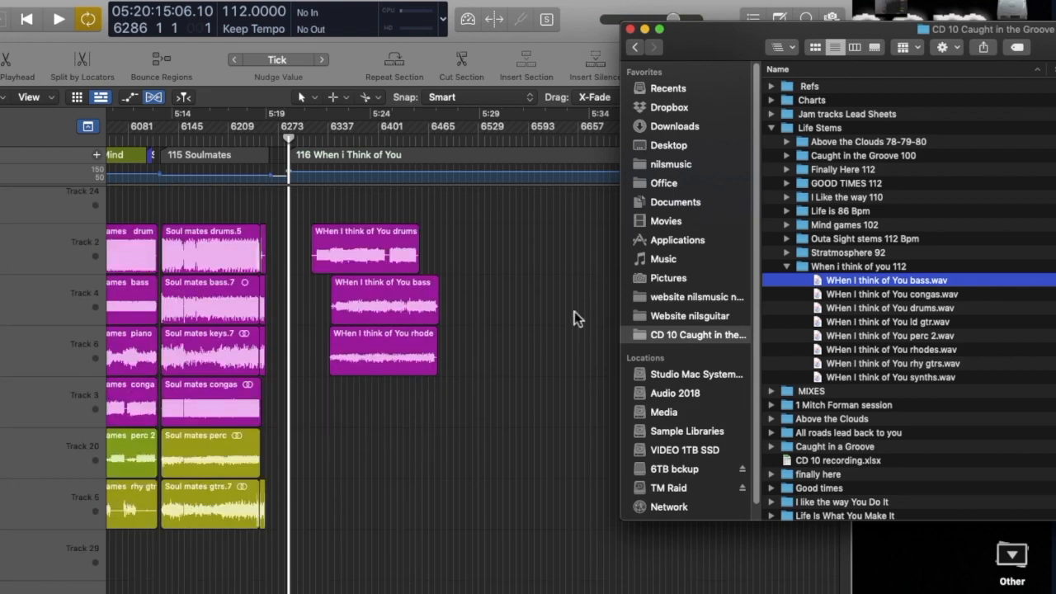
pyautogui.moveTo(885, 305)
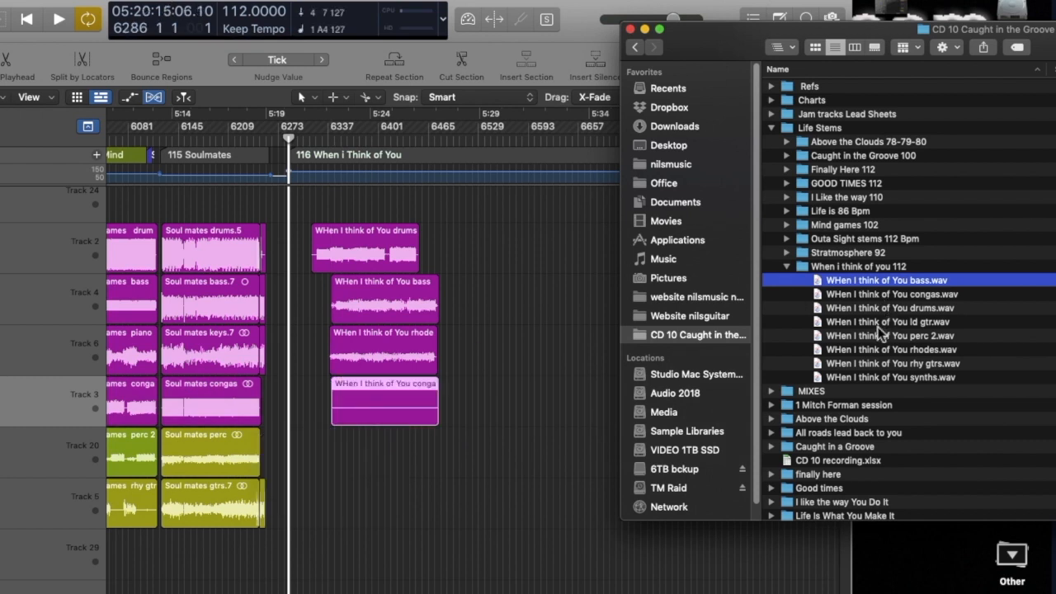
# Drag the congas stem WAV from Finder onto the congas track at marker 116
pyautogui.moveTo(889, 335); pyautogui.dragTo(393, 452)
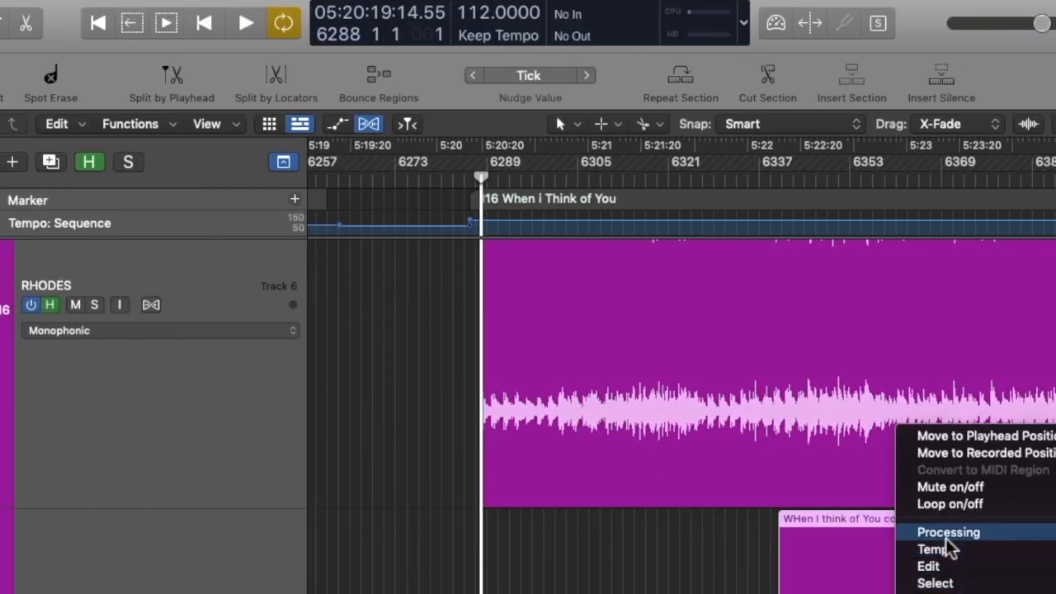
pyautogui.moveTo(982, 436)
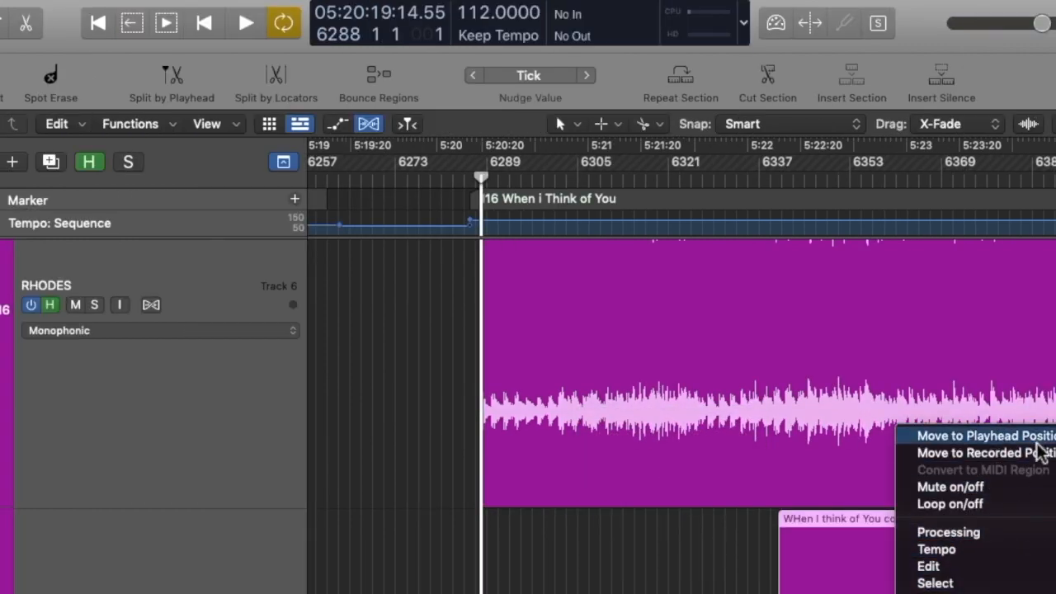
# Move the imported stem regions to the playhead at the song's start
pyautogui.click(982, 452)
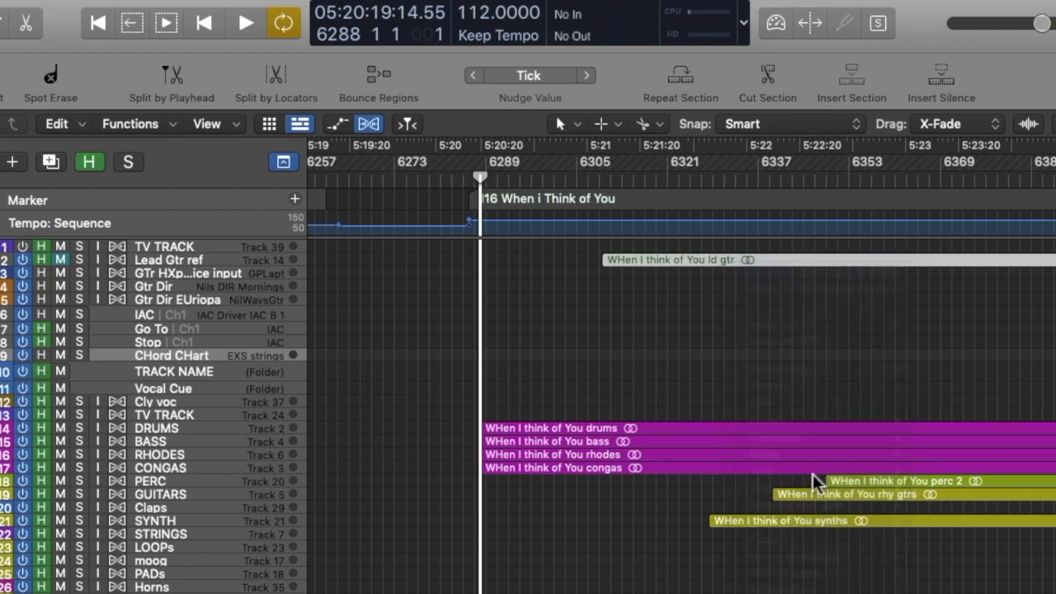
pyautogui.rightClick(815, 482)
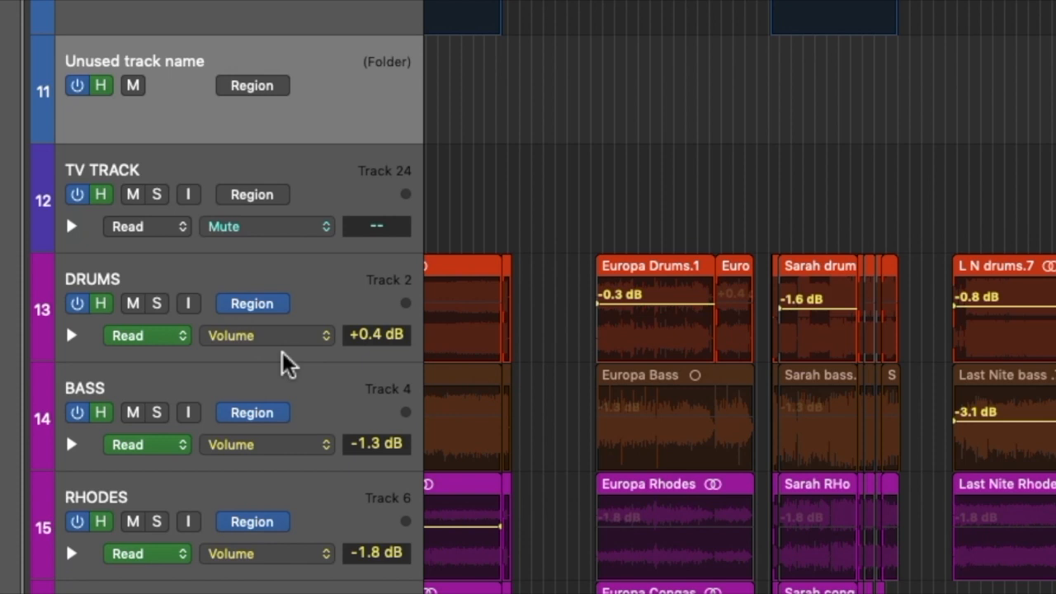
pyautogui.moveTo(726, 471)
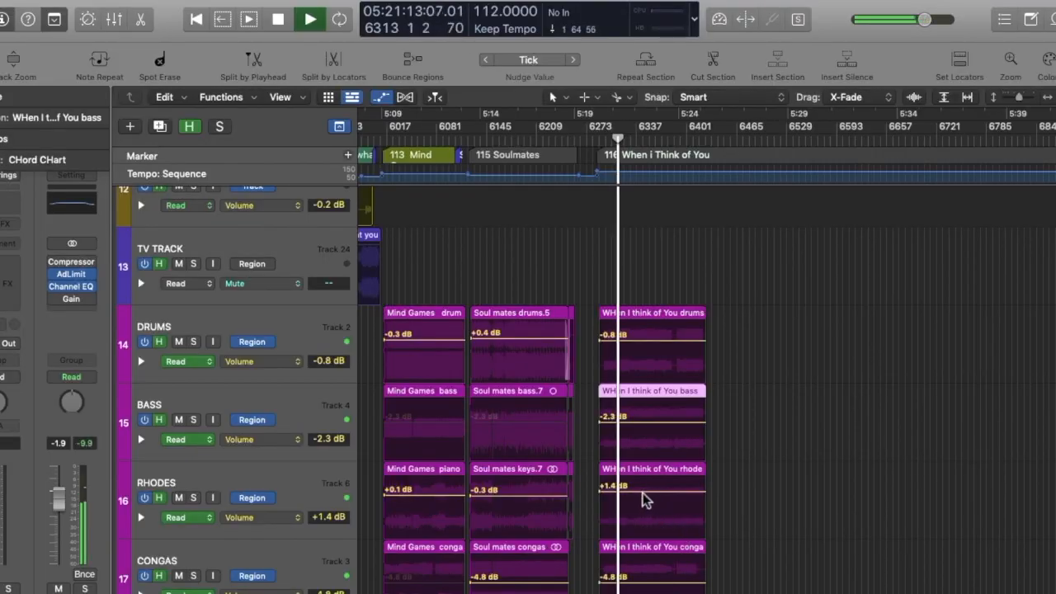
# Drag the bass and perc stems so they start at bar 6288 with the others
pyautogui.moveTo(613, 485); pyautogui.dragTo(614, 505)
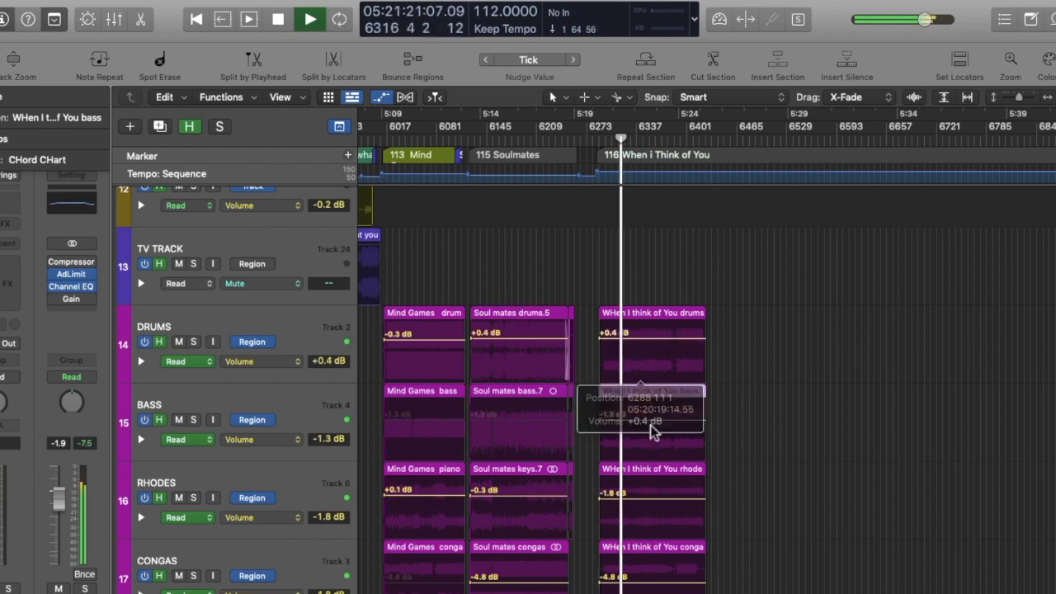
pyautogui.scroll(-3)
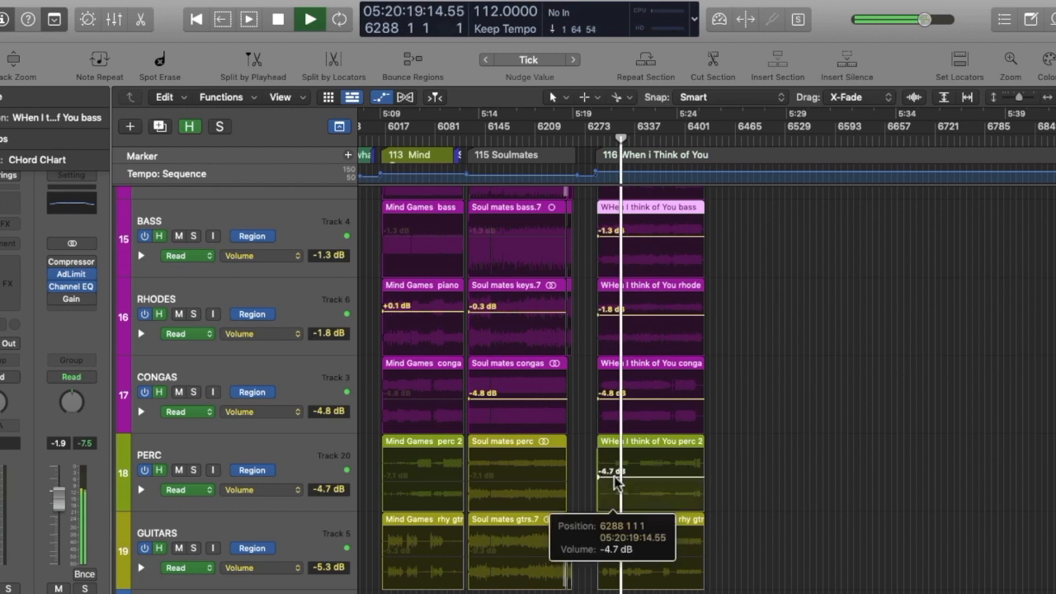
pyautogui.moveTo(620, 479); pyautogui.dragTo(621, 462)
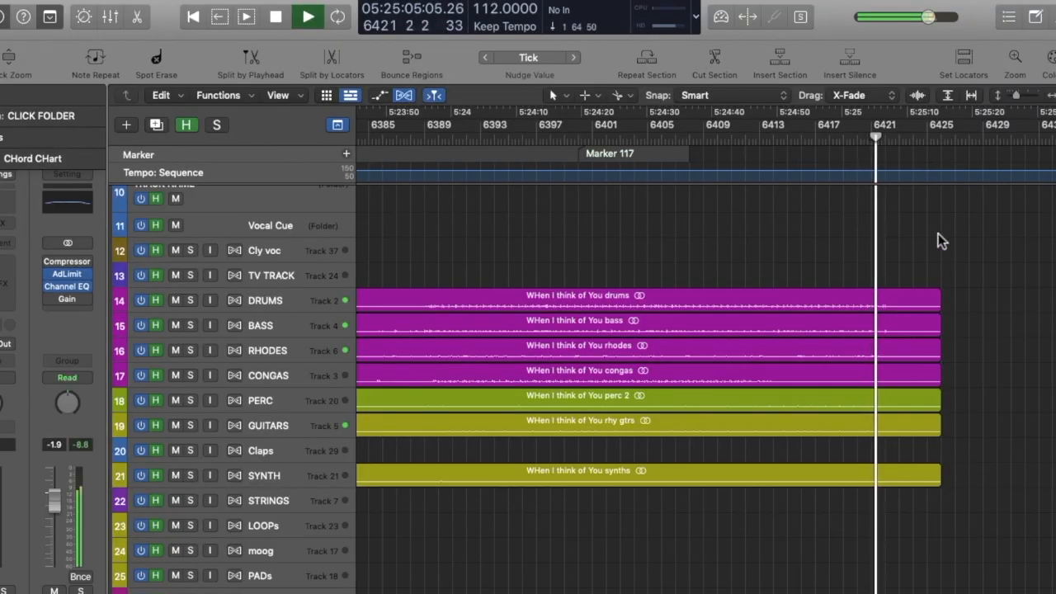
# Place the playhead at bar 6422 to extend the click folder to the song's end
pyautogui.click(307, 16)
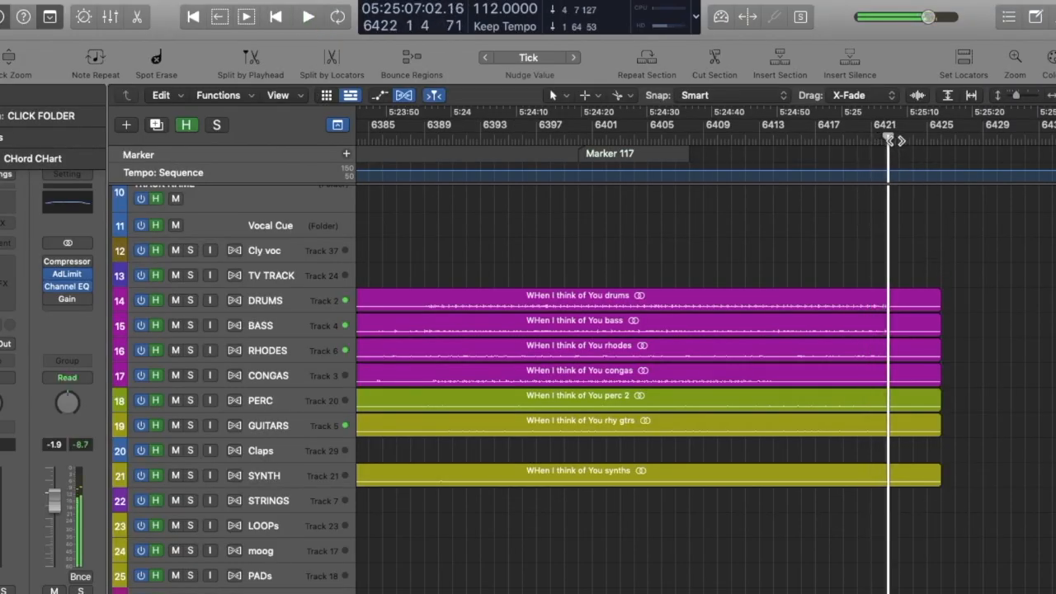
pyautogui.scroll(-3)
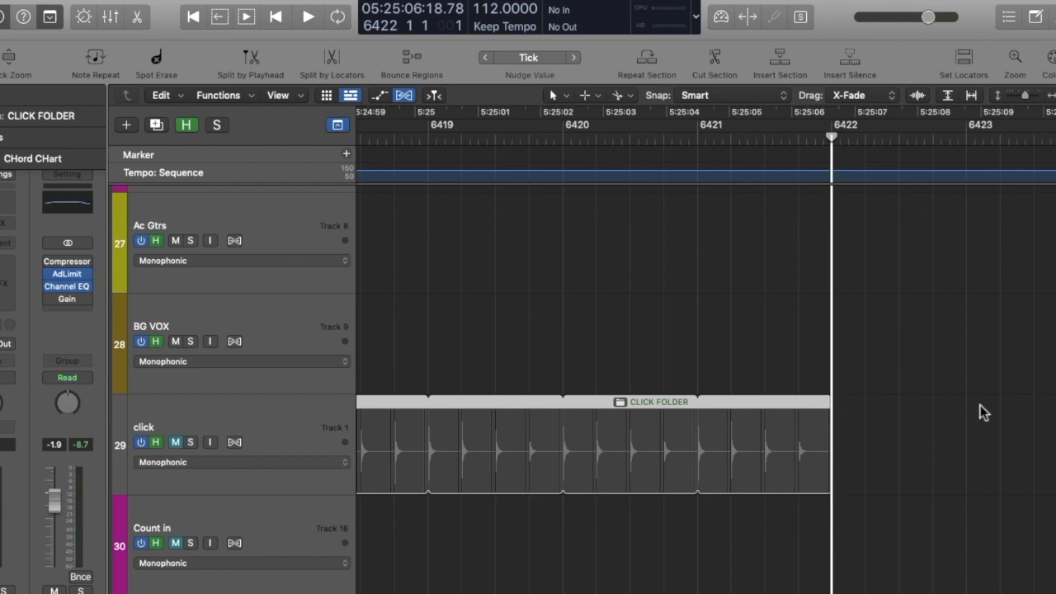
pyautogui.moveTo(866, 384)
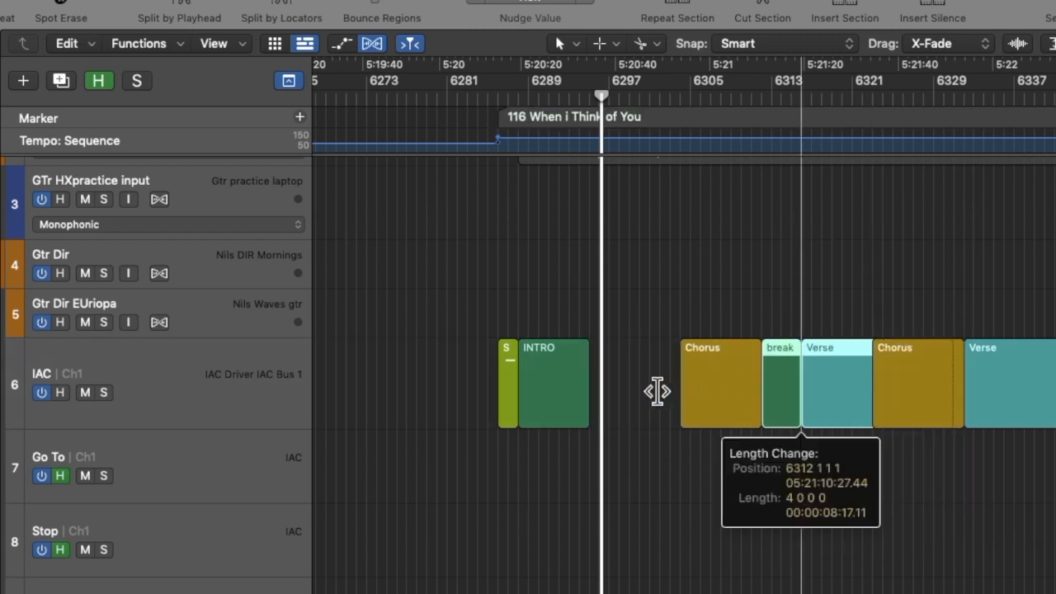
# Resize the section regions to four bars and name the next one 'Bridge'
pyautogui.moveTo(779, 383); pyautogui.dragTo(651, 388)
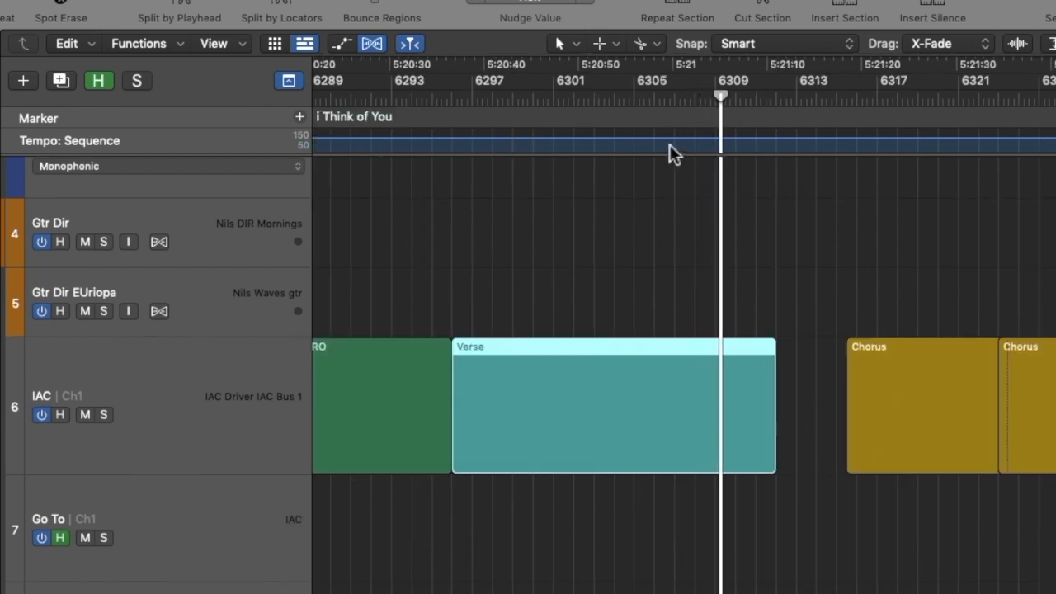
pyautogui.moveTo(921, 404); pyautogui.dragTo(805, 416)
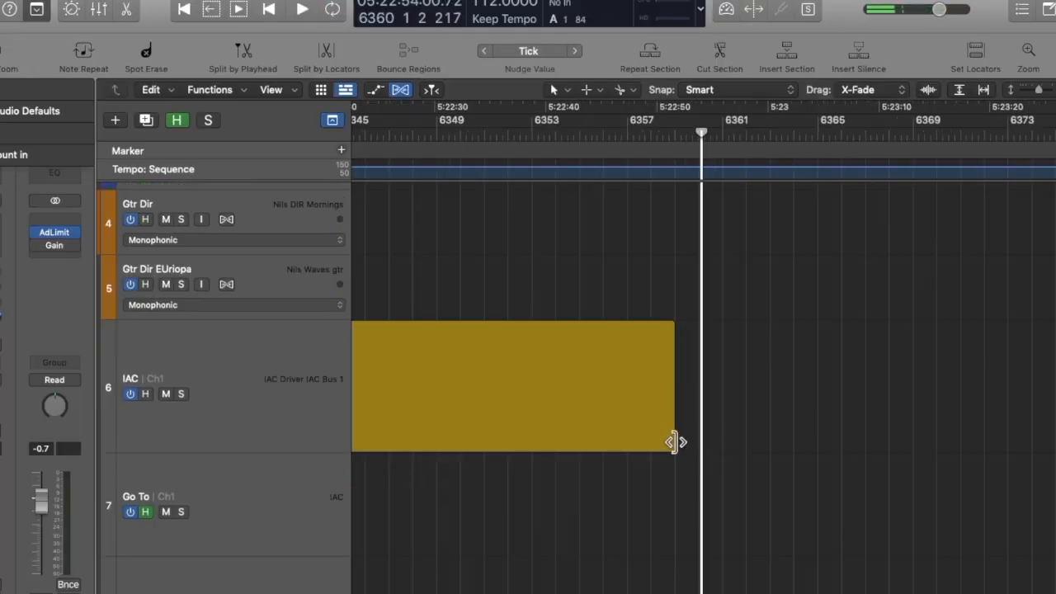
pyautogui.click(558, 89)
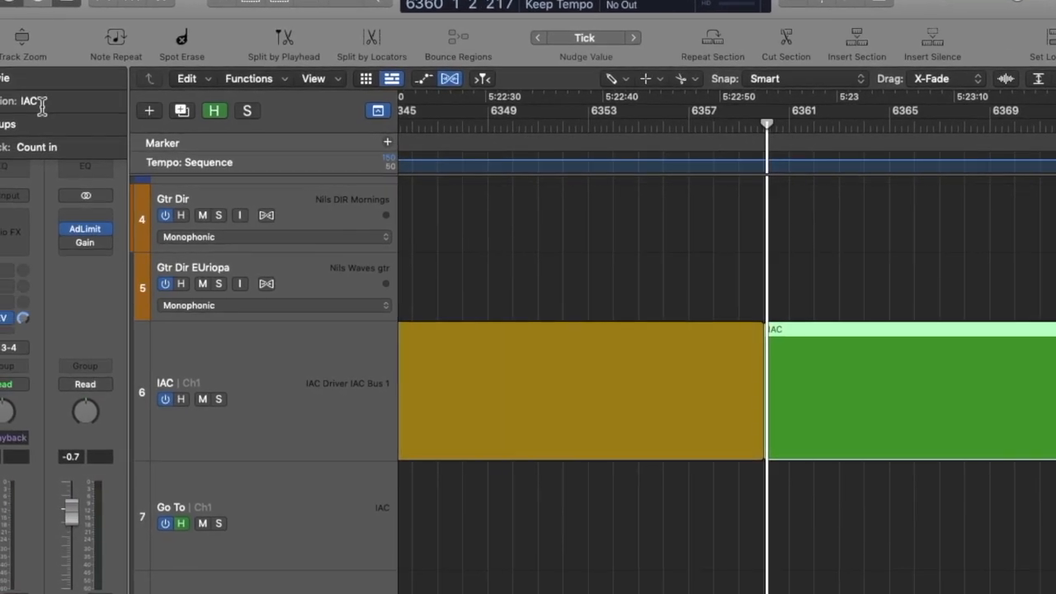
pyautogui.write('Bridge')
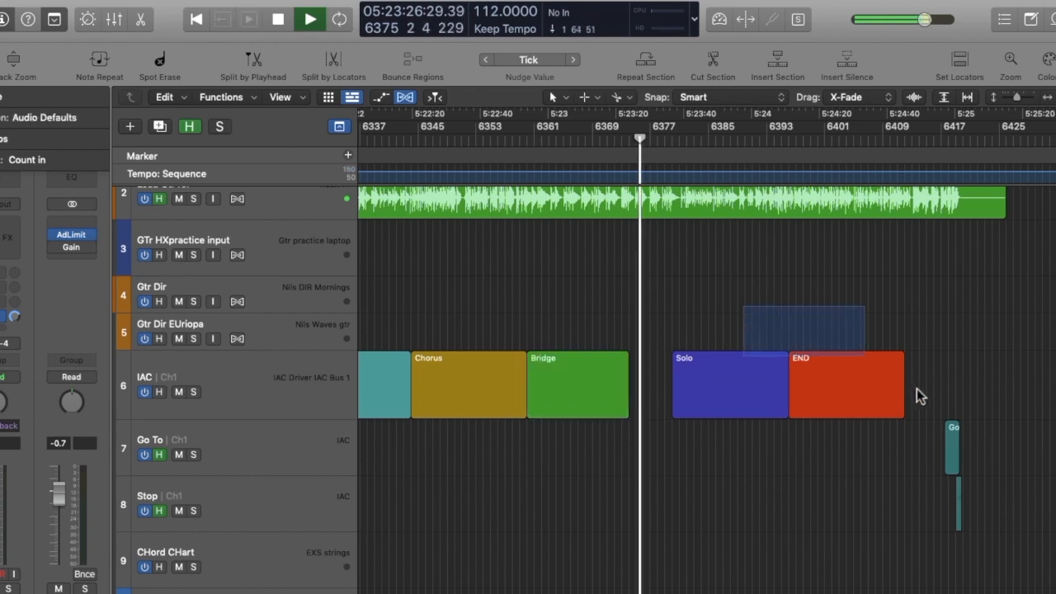
# Copy a Verse section into the gap and rename the next copy 'Break'
pyautogui.moveTo(784, 382); pyautogui.dragTo(932, 383)
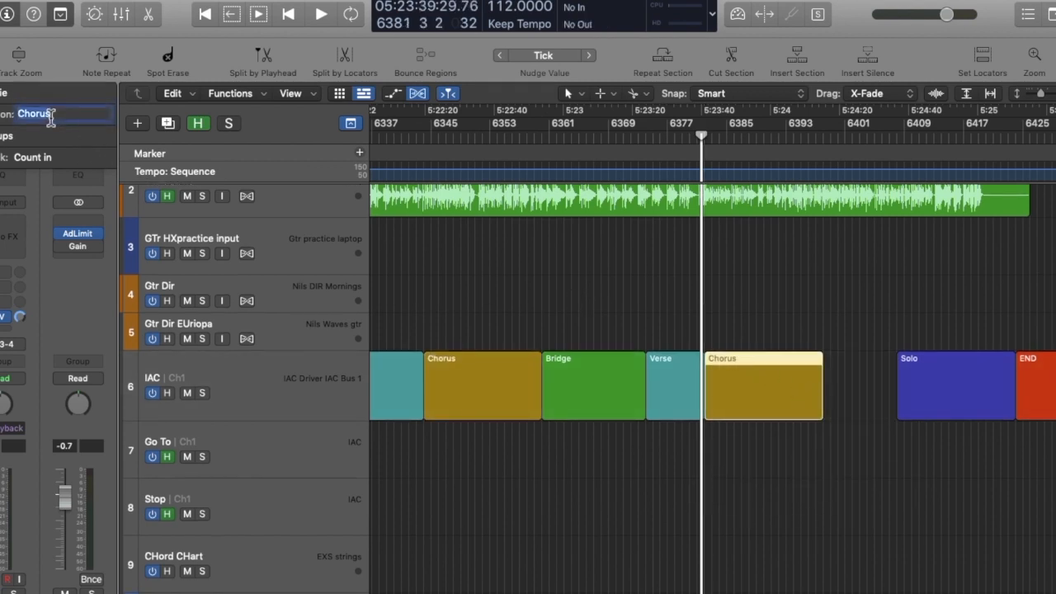
pyautogui.write('Bresak')
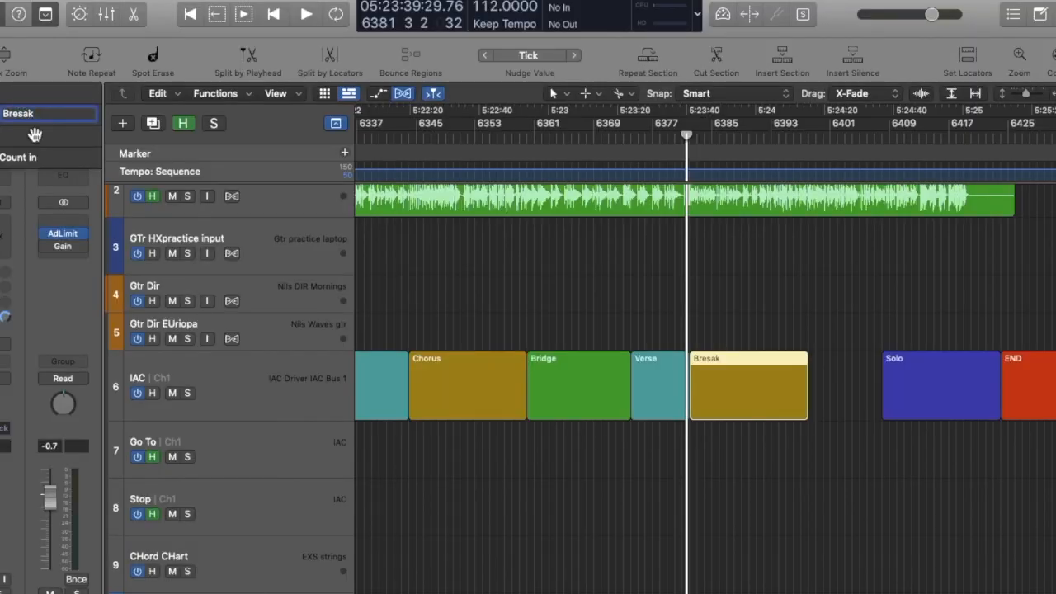
pyautogui.moveTo(594, 277); pyautogui.dragTo(867, 481)
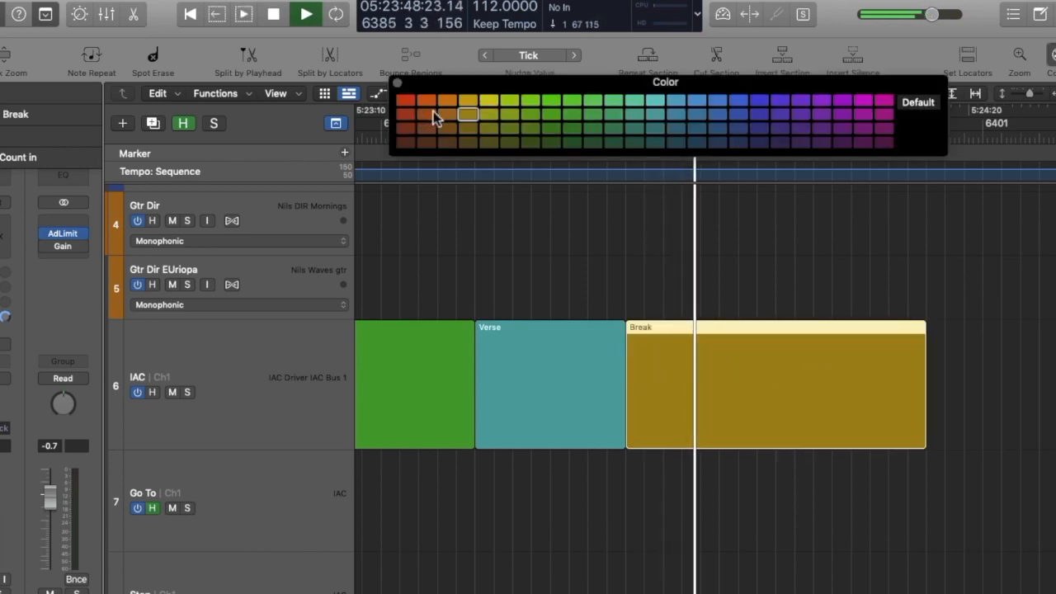
# Colour the Break section brown and trim its end to the proper length
pyautogui.click(425, 115)
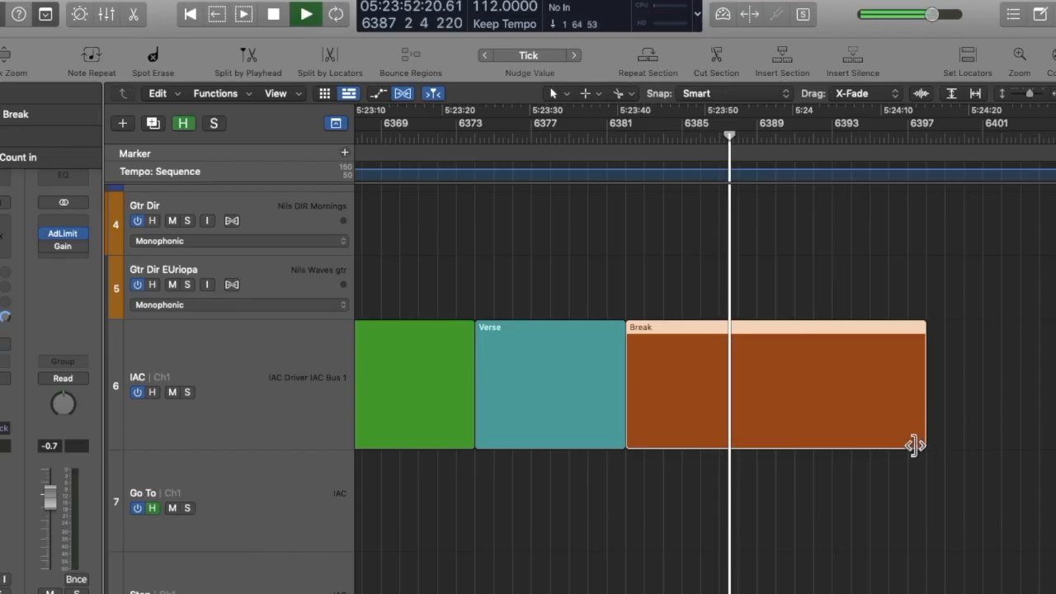
pyautogui.moveTo(916, 445); pyautogui.dragTo(761, 423)
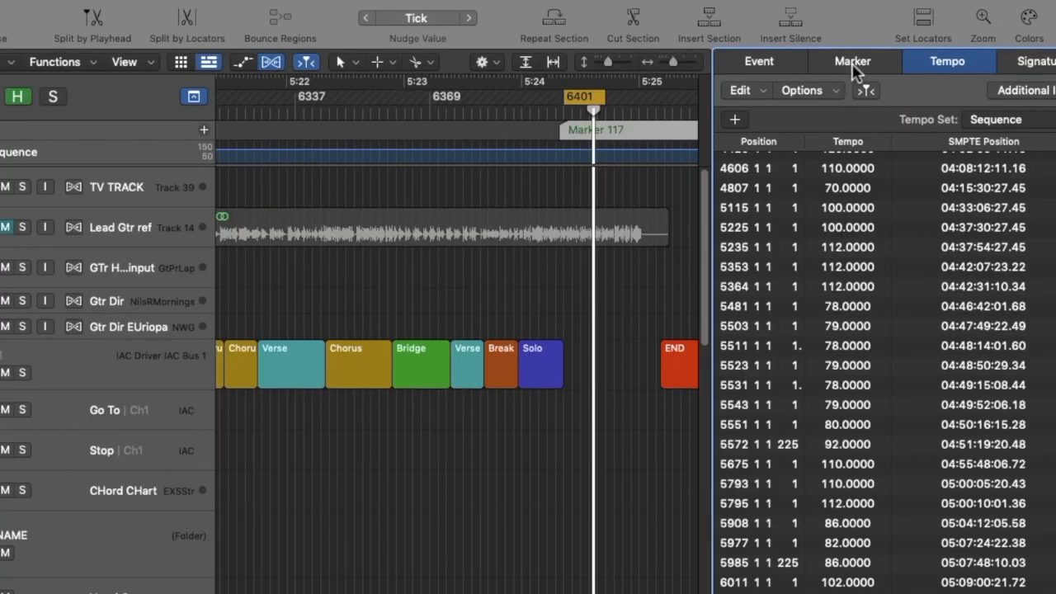
# Show the project's marker list with the new Marker 117 after the END section
pyautogui.click(851, 61)
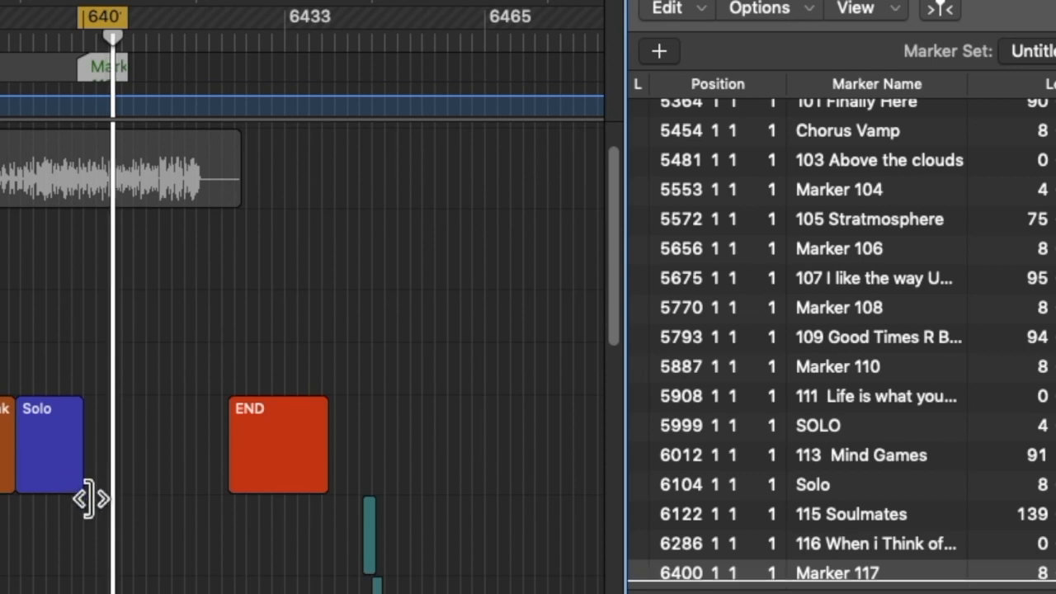
pyautogui.moveTo(62, 465)
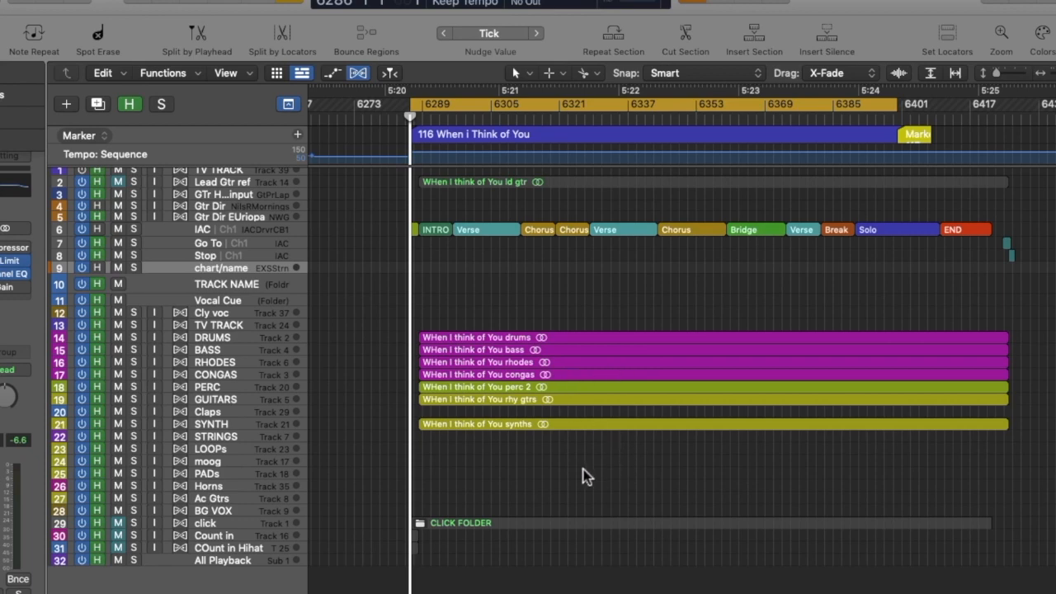
pyautogui.moveTo(416, 586)
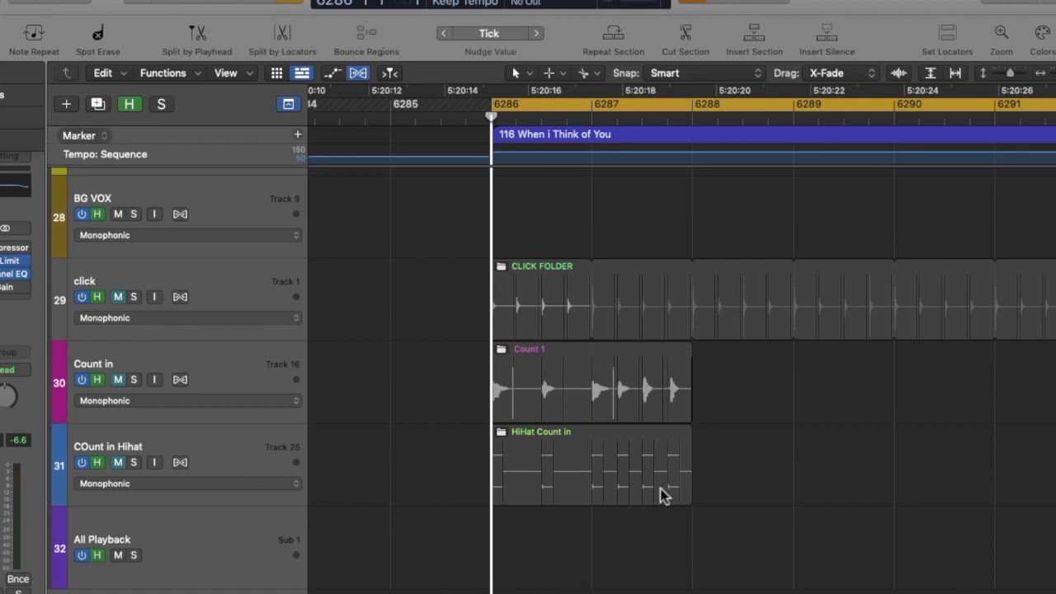
pyautogui.moveTo(527, 409)
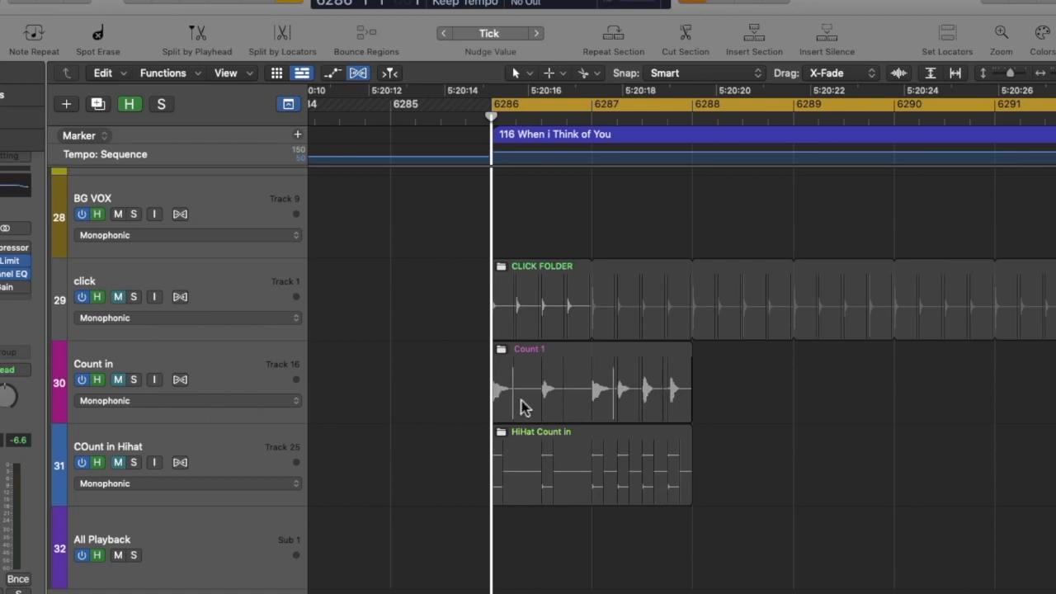
pyautogui.moveTo(683, 251)
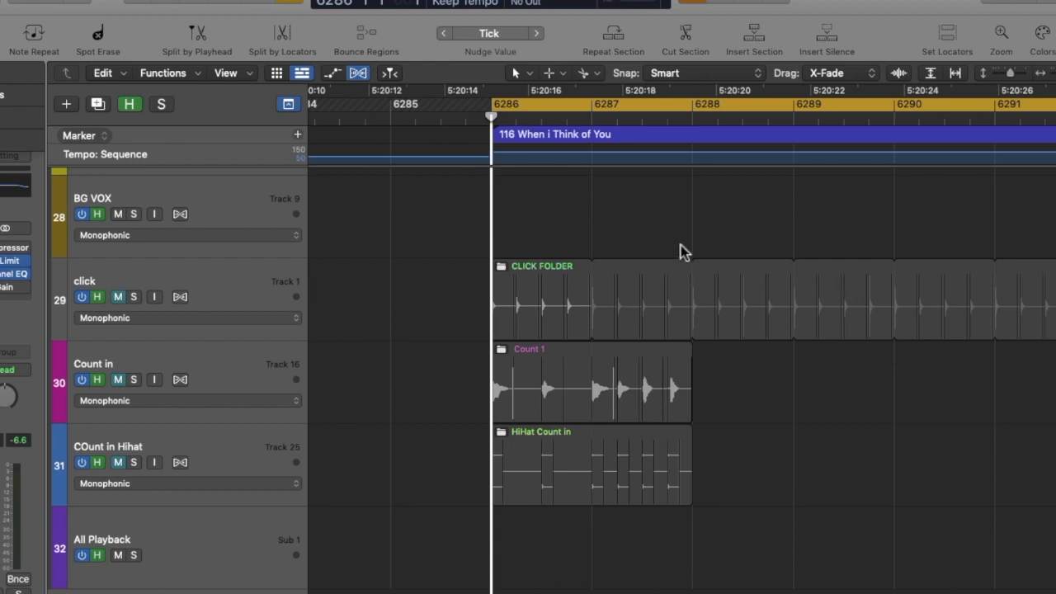
pyautogui.moveTo(680, 323)
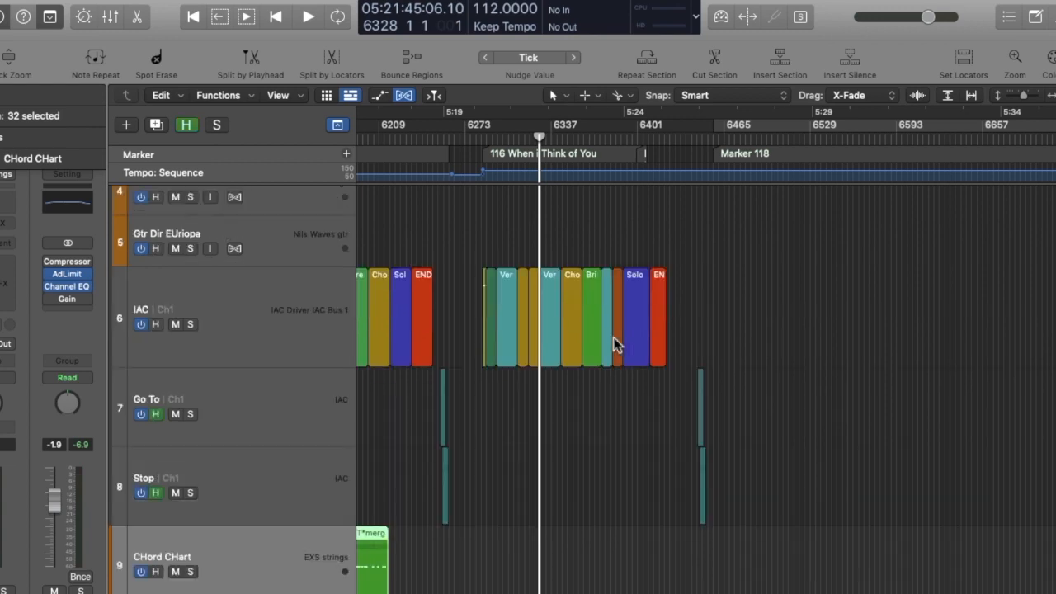
pyautogui.moveTo(478, 272)
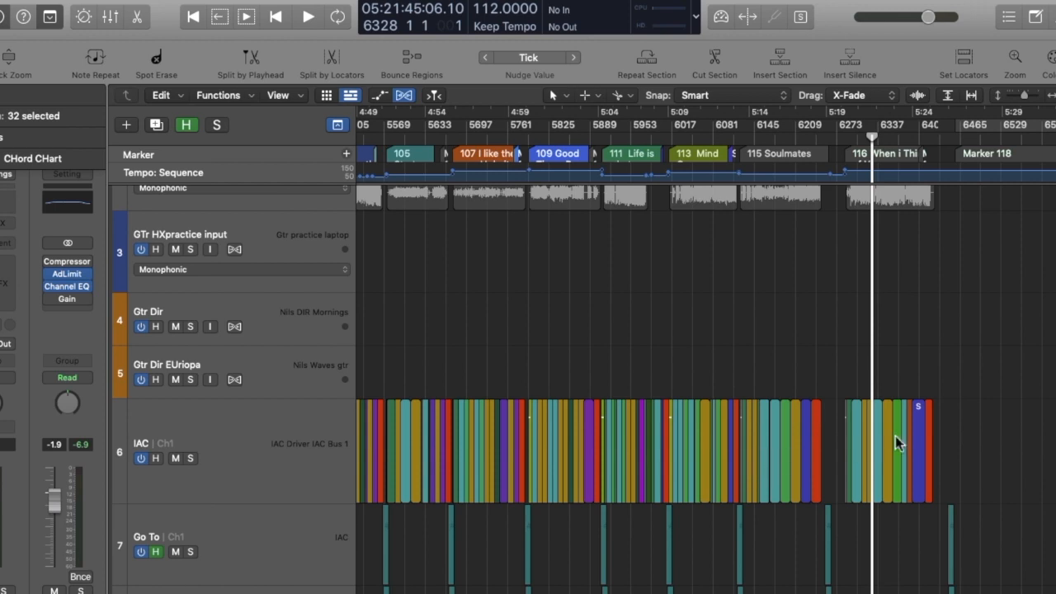
pyautogui.moveTo(850, 453)
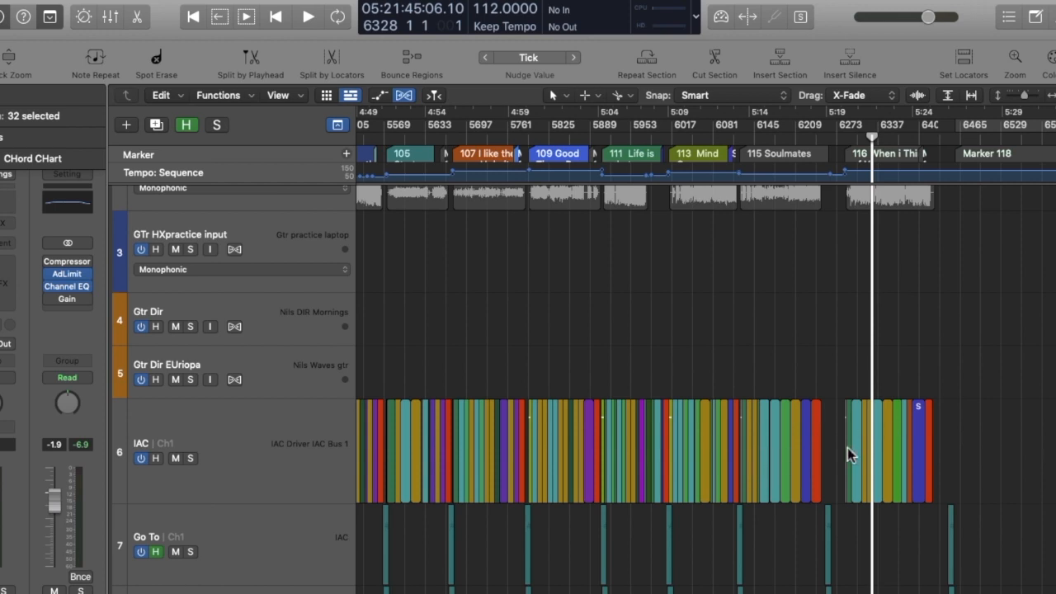